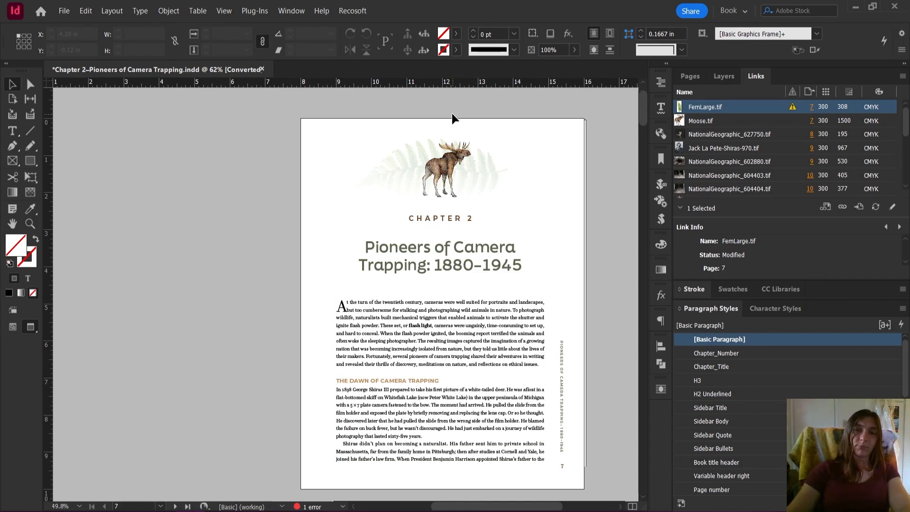
{"action": "mouse_move", "coordinate": [261, 327]}
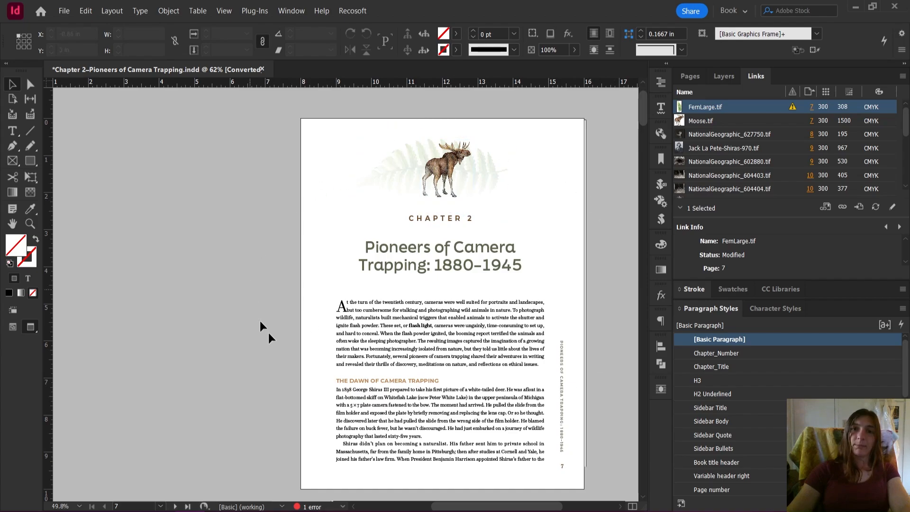
{"action": "mouse_move", "coordinate": [359, 324]}
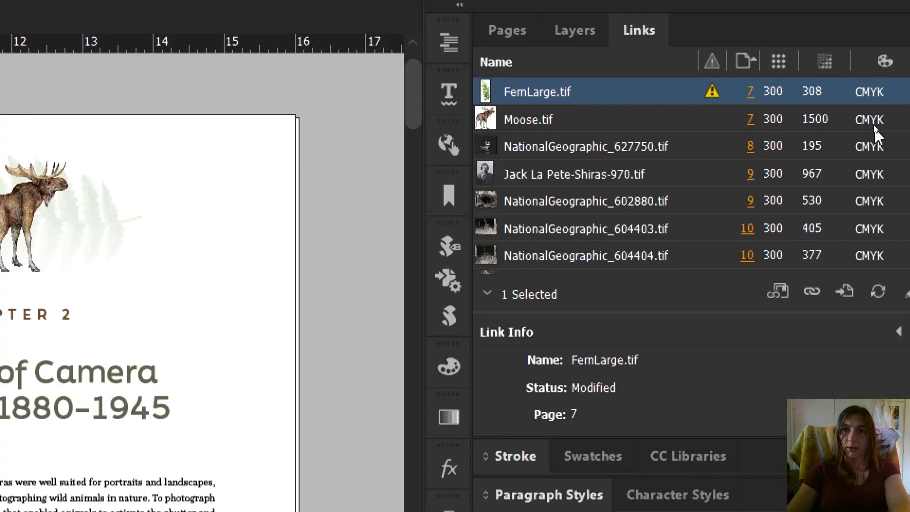
{"action": "mouse_move", "coordinate": [798, 142]}
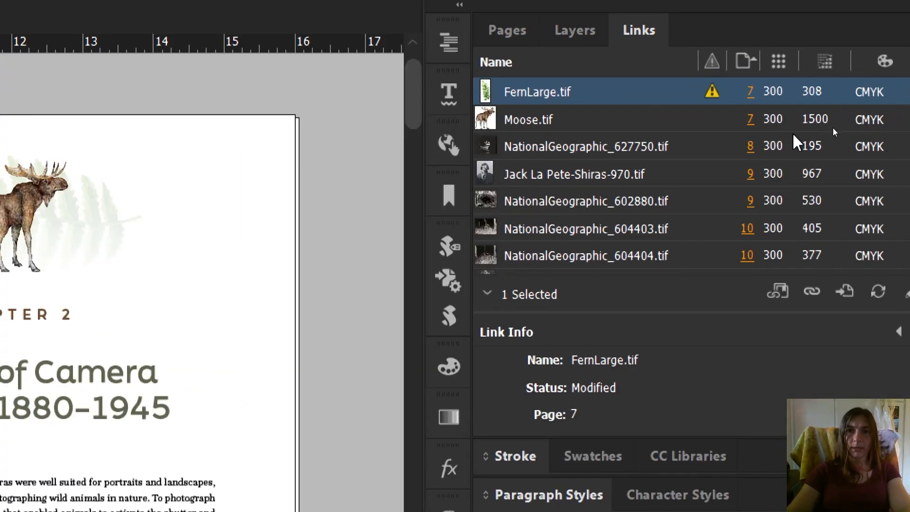
{"action": "mouse_move", "coordinate": [794, 200]}
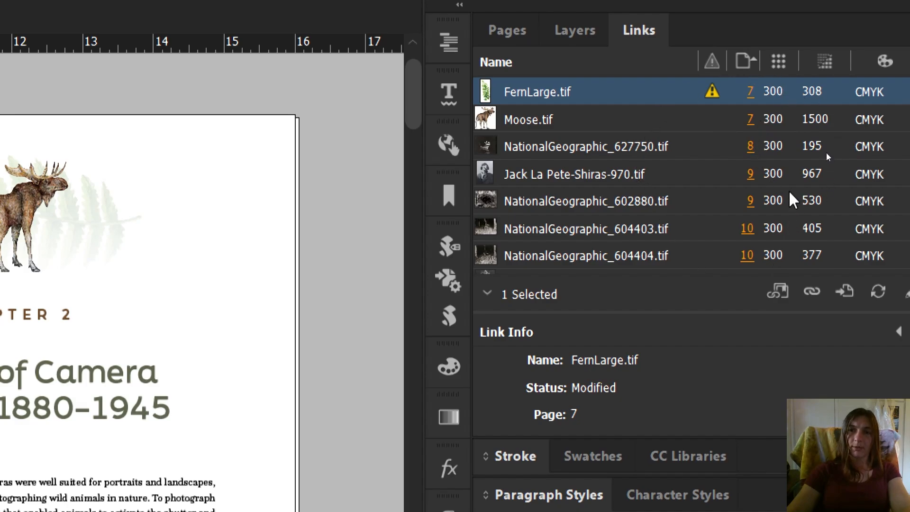
Scale the selected moose illustration to 100% so actual and effective PPI both read 300
{"action": "scroll", "scroll_direction": "down", "scroll_amount": 3}
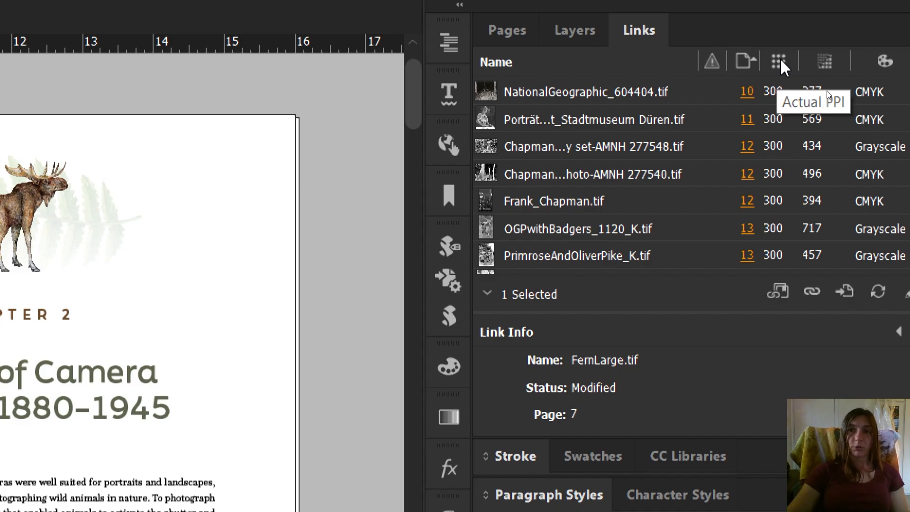
{"action": "mouse_move", "coordinate": [824, 96]}
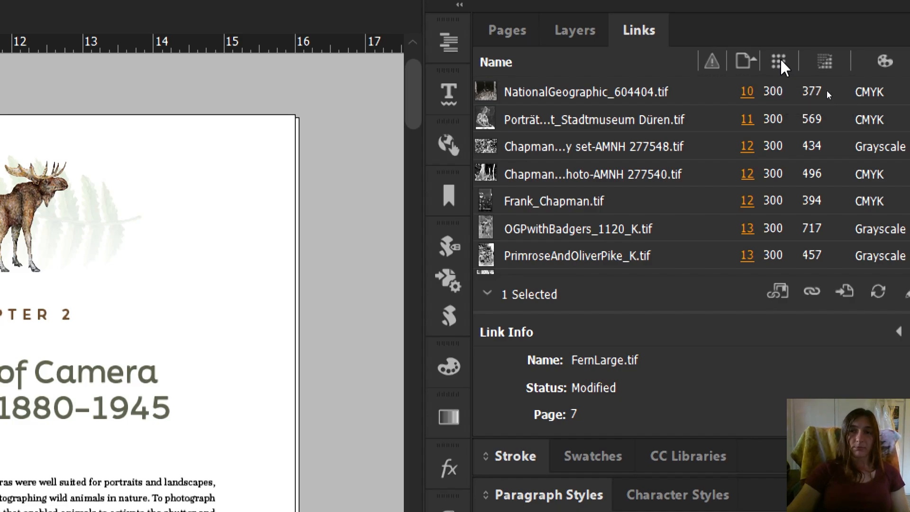
{"action": "mouse_move", "coordinate": [777, 102]}
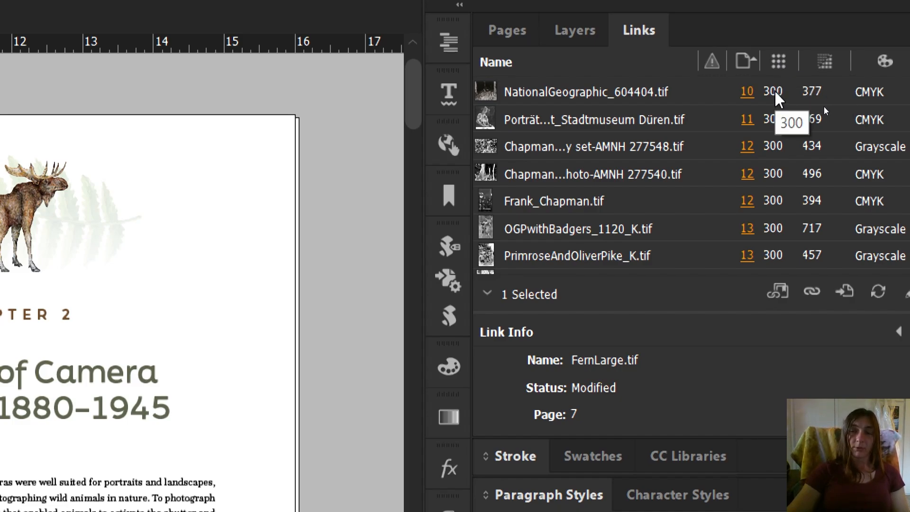
{"action": "mouse_move", "coordinate": [780, 108]}
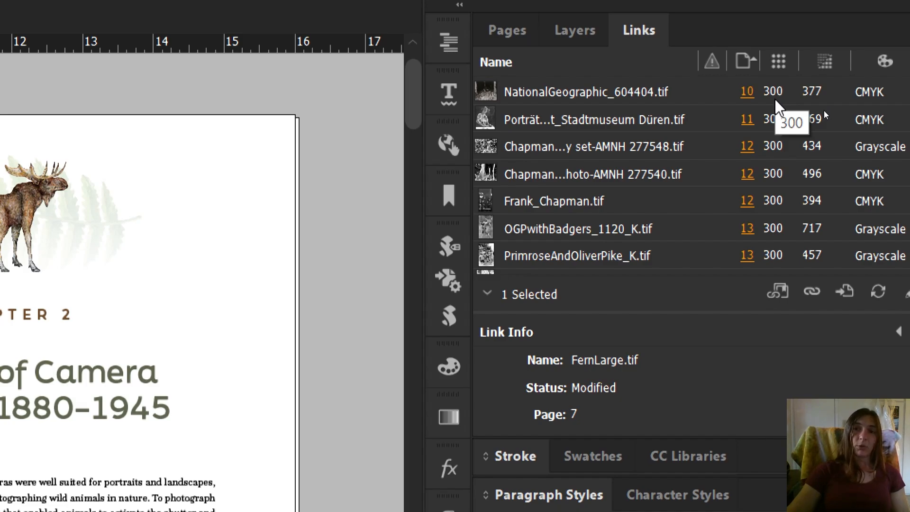
{"action": "mouse_move", "coordinate": [824, 61]}
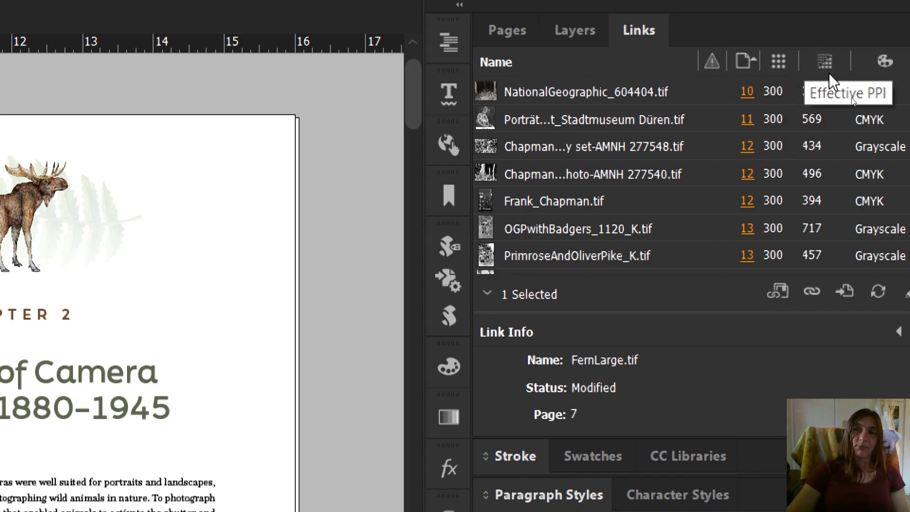
{"action": "mouse_move", "coordinate": [822, 134]}
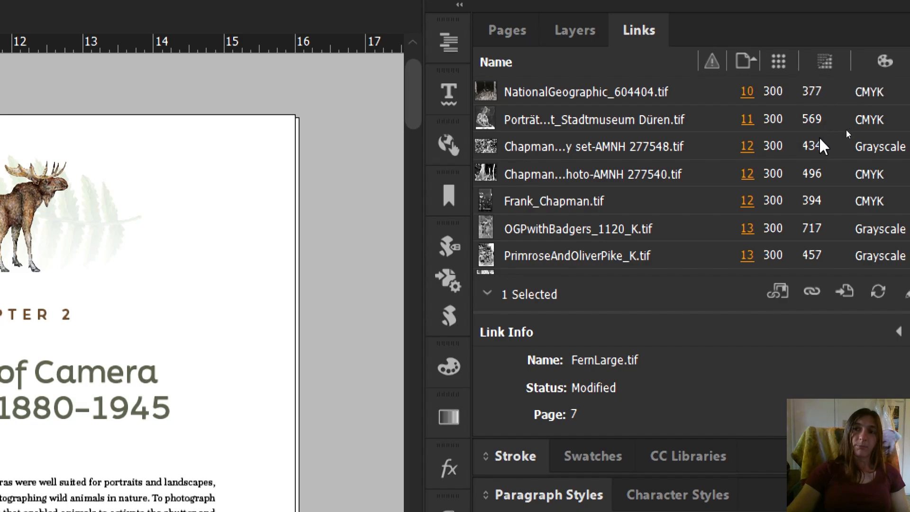
{"action": "mouse_move", "coordinate": [821, 146]}
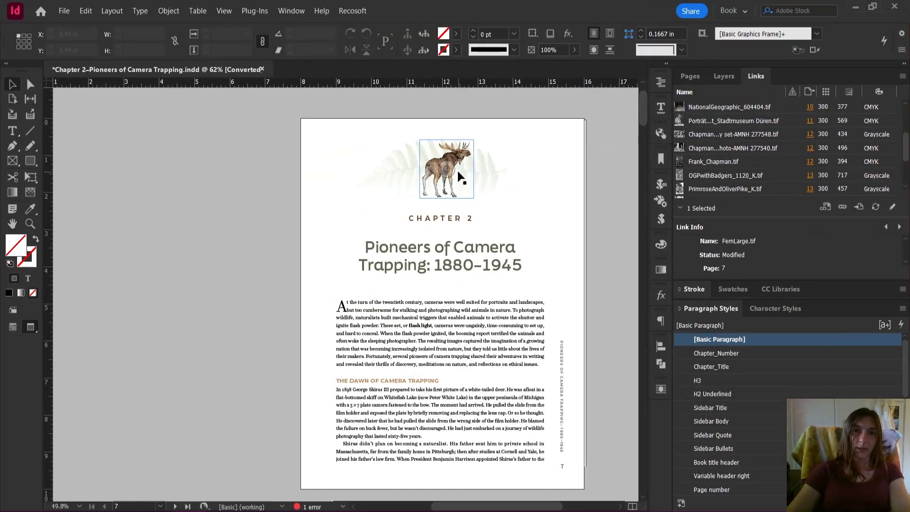
{"action": "left_click", "coordinate": [445, 168]}
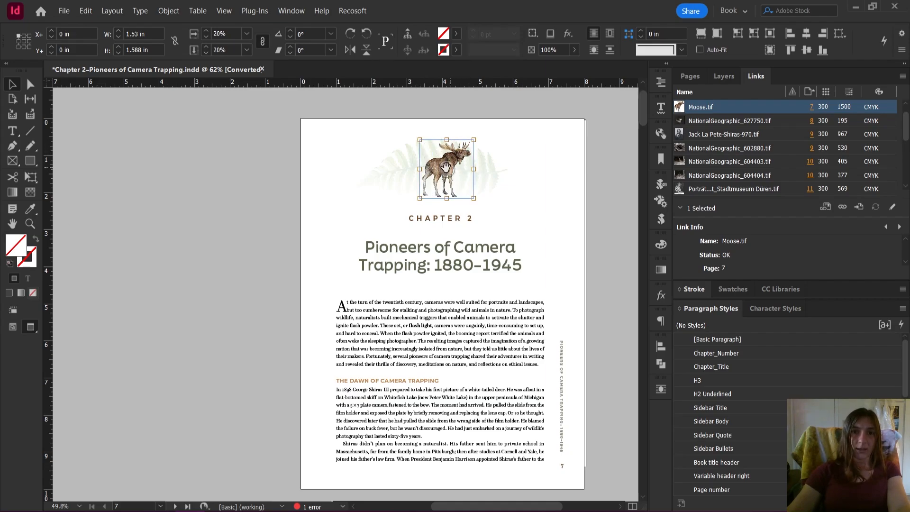
{"action": "mouse_move", "coordinate": [424, 158]}
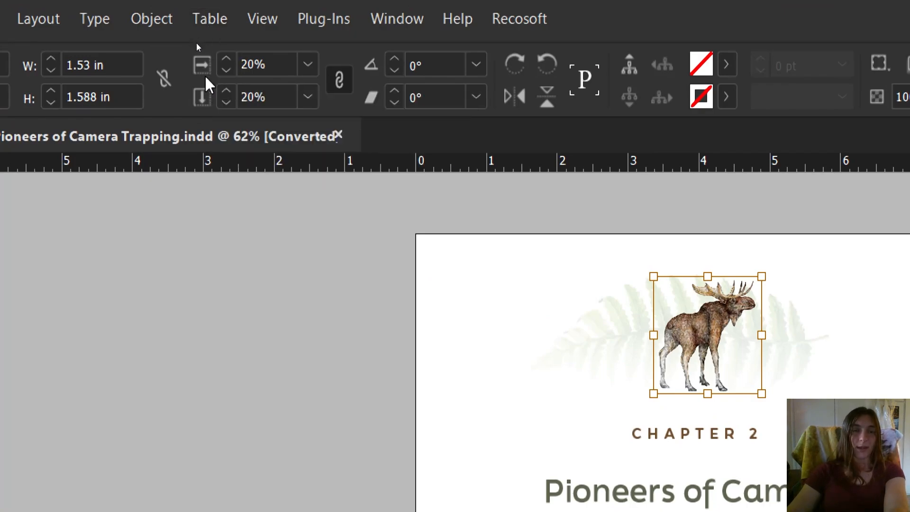
{"action": "mouse_move", "coordinate": [216, 107]}
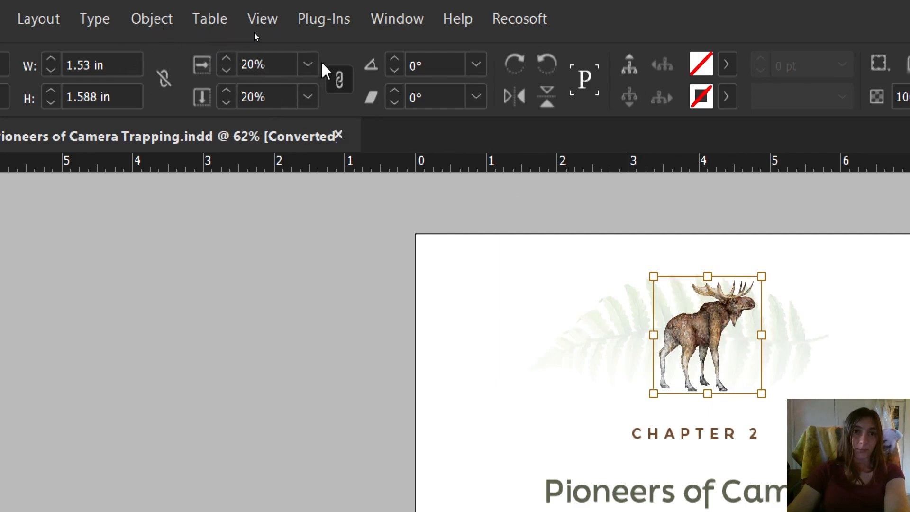
{"action": "left_click", "coordinate": [307, 65]}
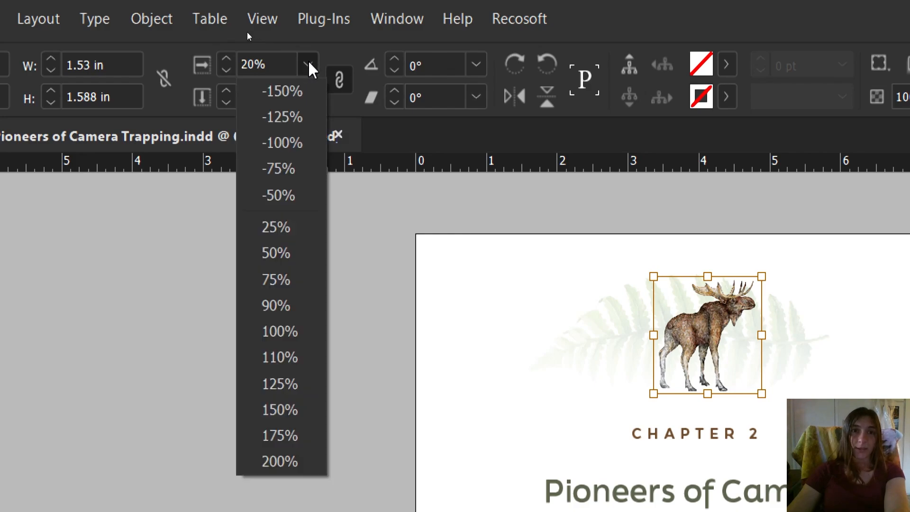
{"action": "left_click", "coordinate": [279, 332]}
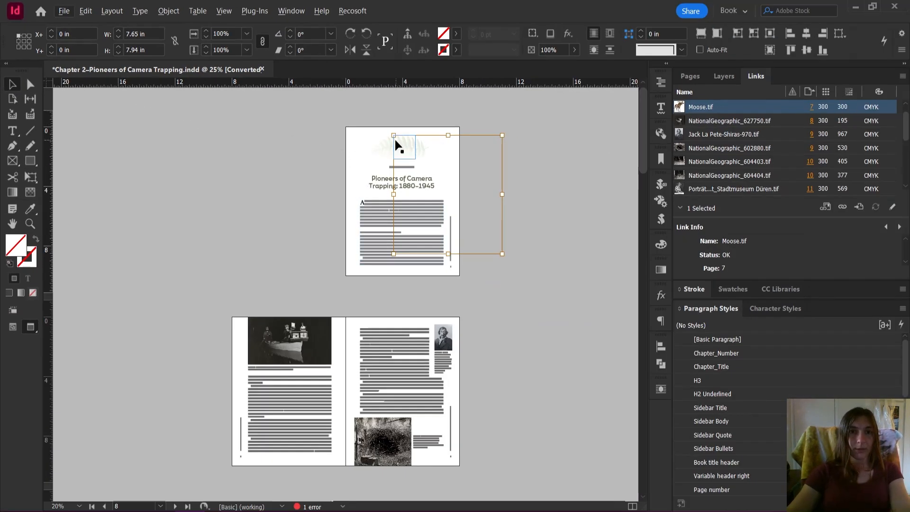
Fit the moose image's frame to its full-size content via Fitting > Fit Frame to Content
{"action": "right_click", "coordinate": [396, 145]}
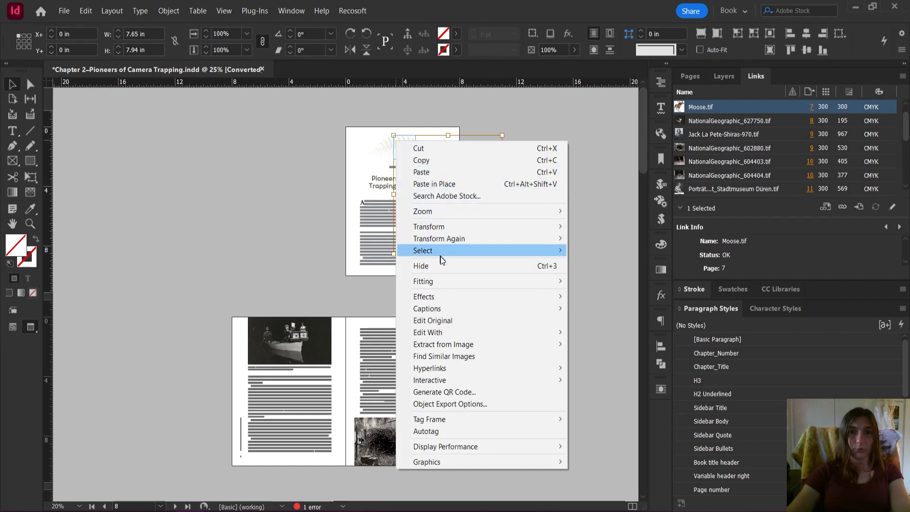
{"action": "mouse_move", "coordinate": [423, 280]}
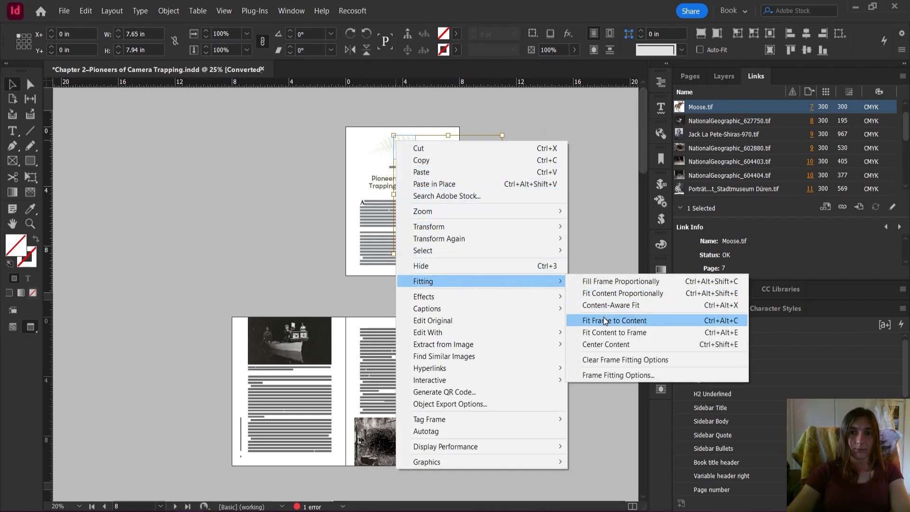
{"action": "left_click", "coordinate": [614, 319]}
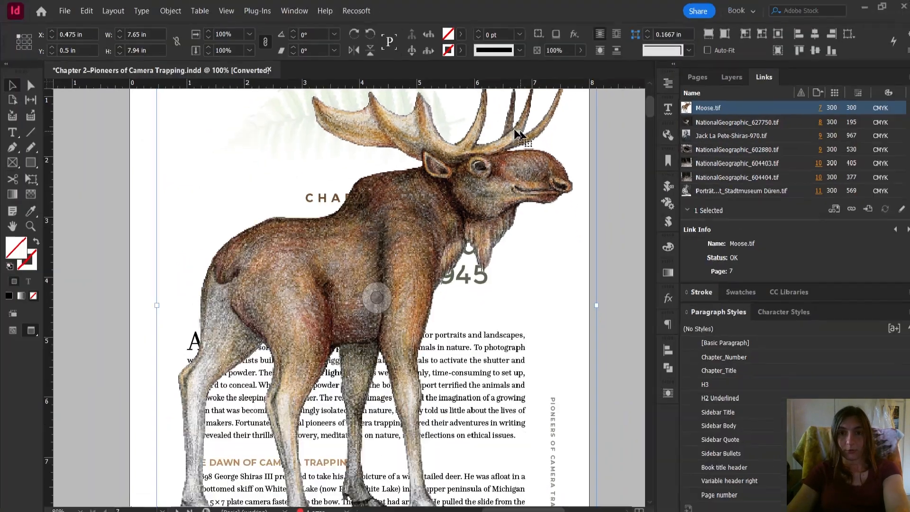
{"action": "left_click", "coordinate": [881, 7]}
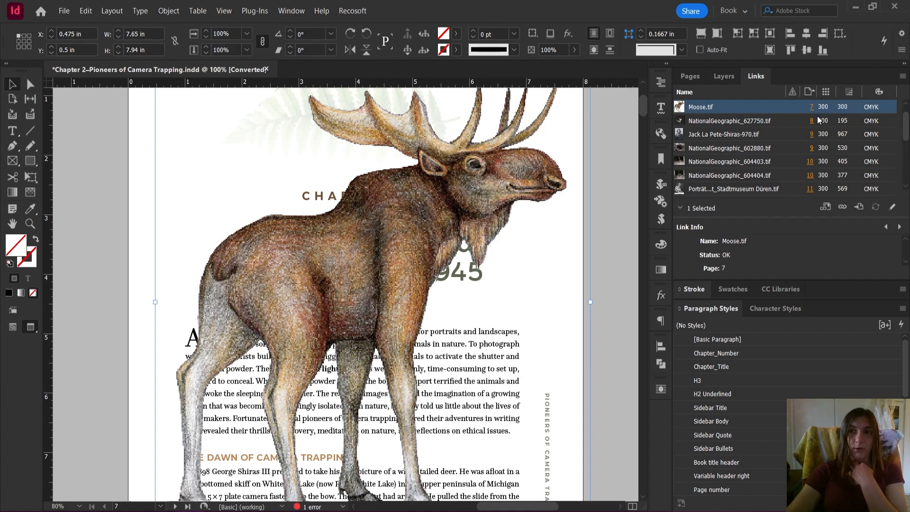
{"action": "mouse_move", "coordinate": [853, 123]}
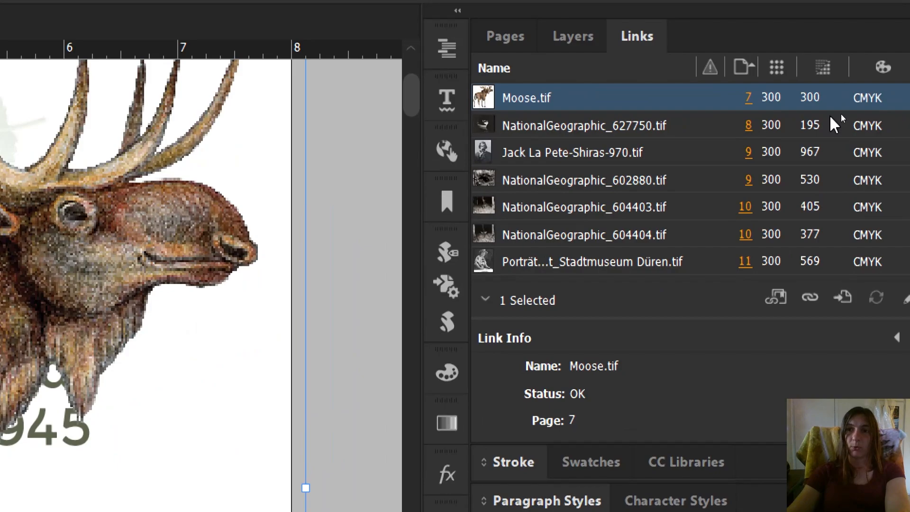
{"action": "mouse_move", "coordinate": [827, 104]}
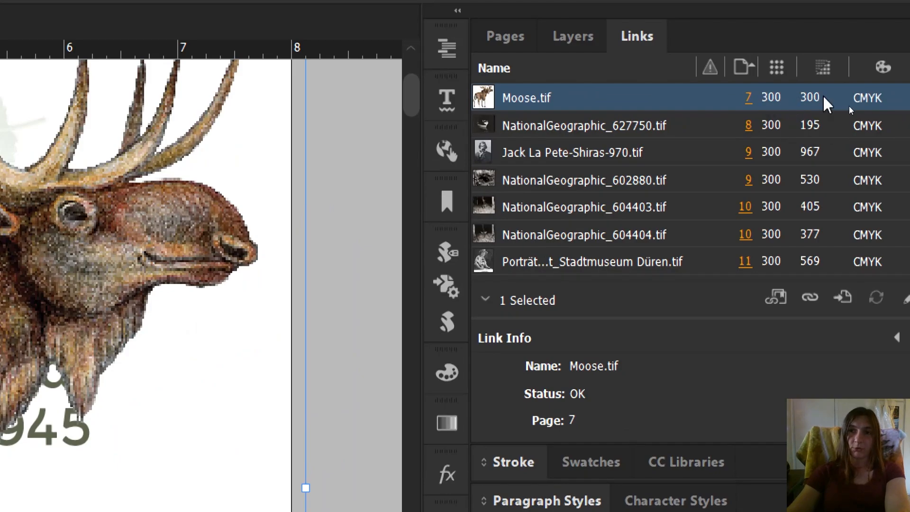
{"action": "scroll", "scroll_direction": "down", "scroll_amount": 3}
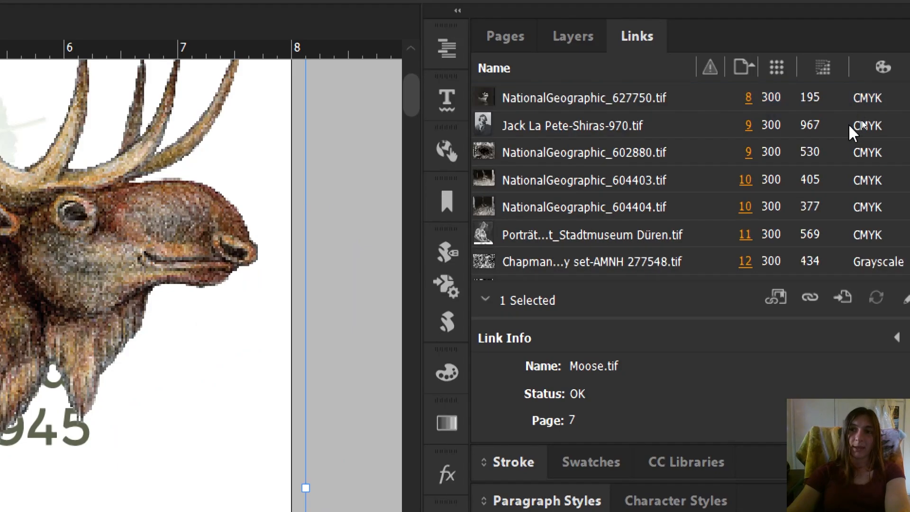
{"action": "scroll", "scroll_direction": "down", "scroll_amount": 3}
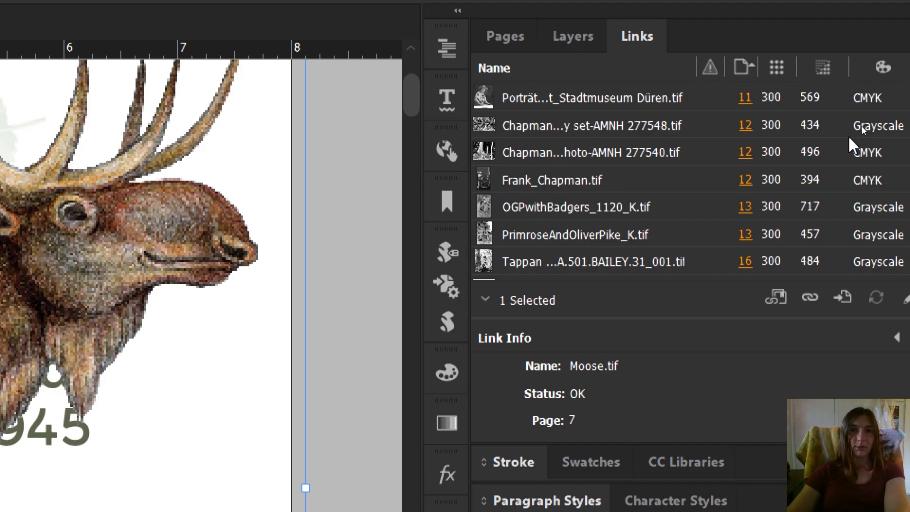
{"action": "mouse_move", "coordinate": [877, 131]}
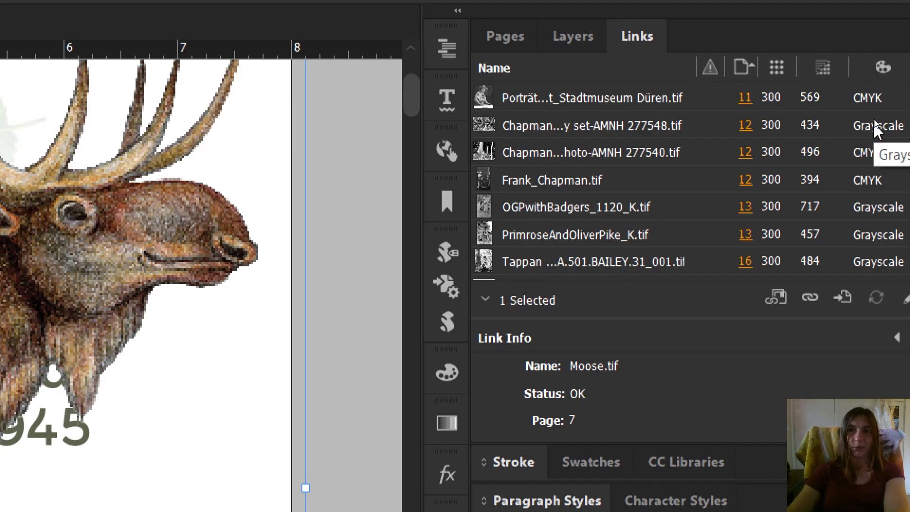
{"action": "scroll", "scroll_direction": "down", "scroll_amount": 3}
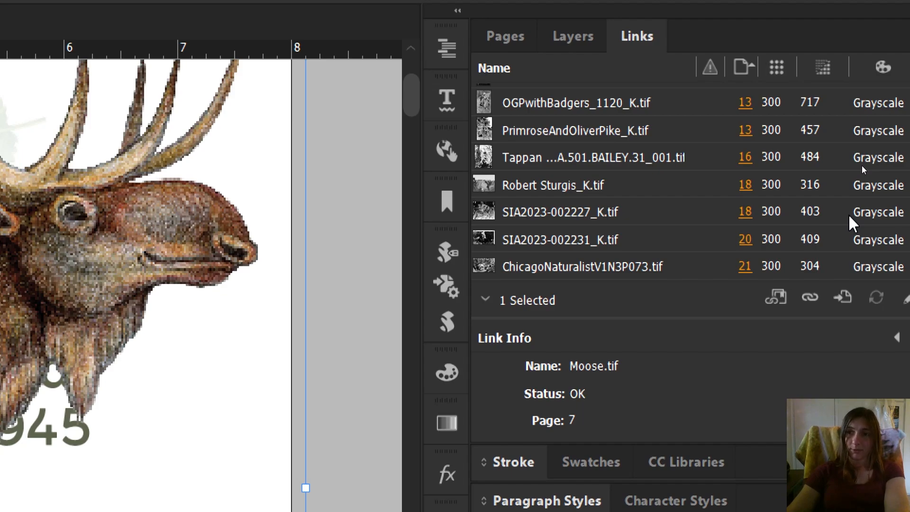
{"action": "scroll", "scroll_direction": "up", "scroll_amount": 3}
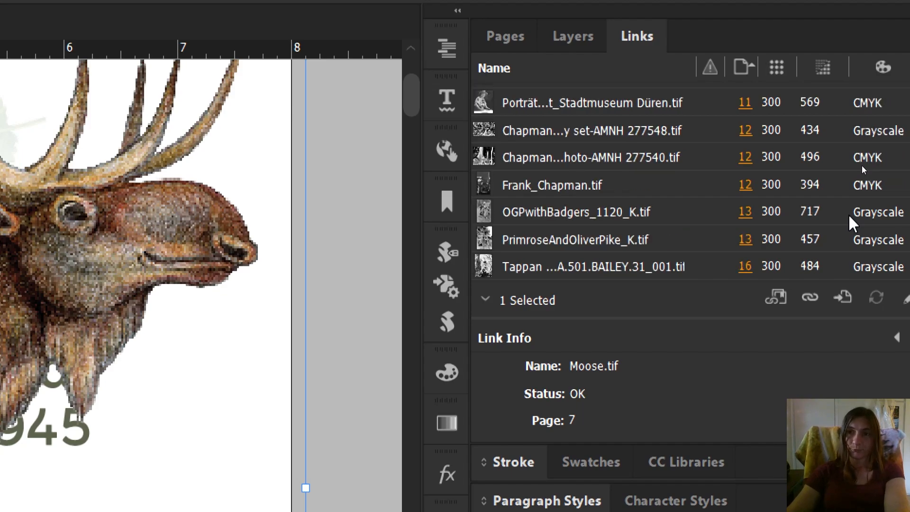
{"action": "scroll", "scroll_direction": "up", "scroll_amount": 3}
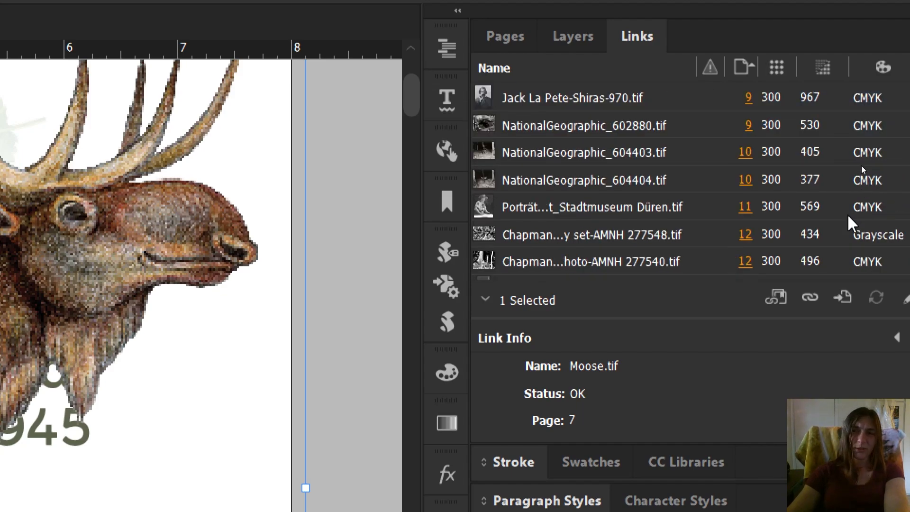
{"action": "scroll", "scroll_direction": "down", "scroll_amount": 3}
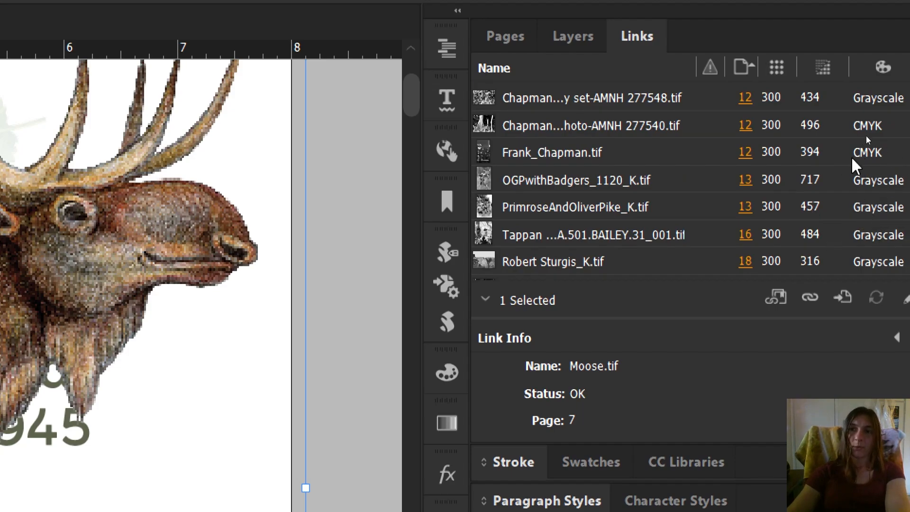
{"action": "mouse_move", "coordinate": [839, 224]}
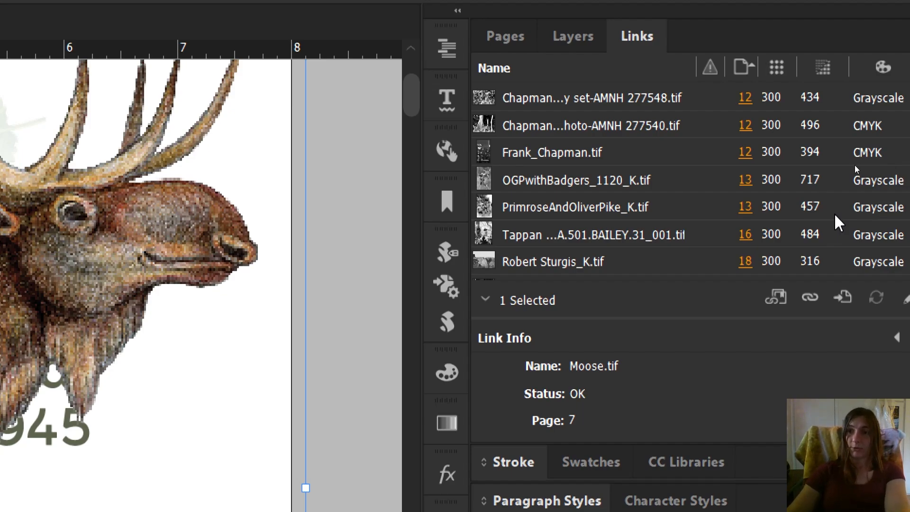
{"action": "scroll", "scroll_direction": "up", "scroll_amount": 3}
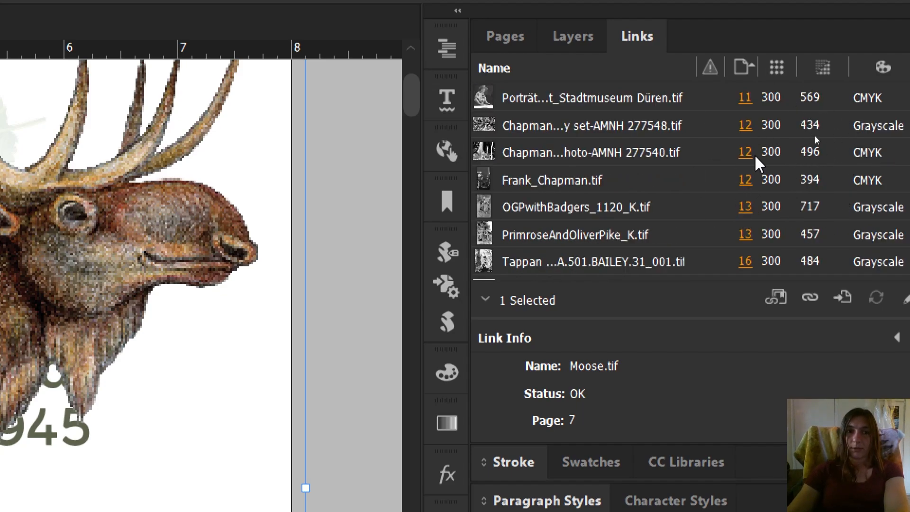
{"action": "scroll", "scroll_direction": "down", "scroll_amount": 3}
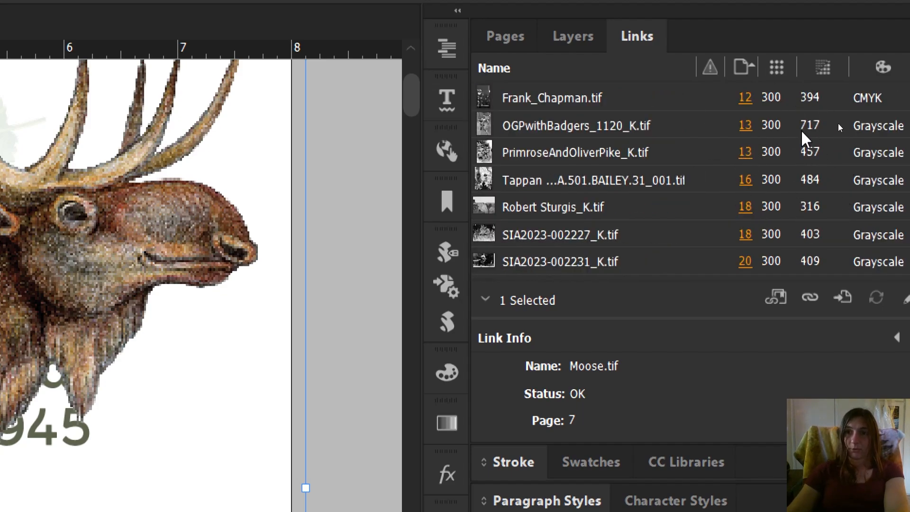
{"action": "scroll", "scroll_direction": "down", "scroll_amount": 3}
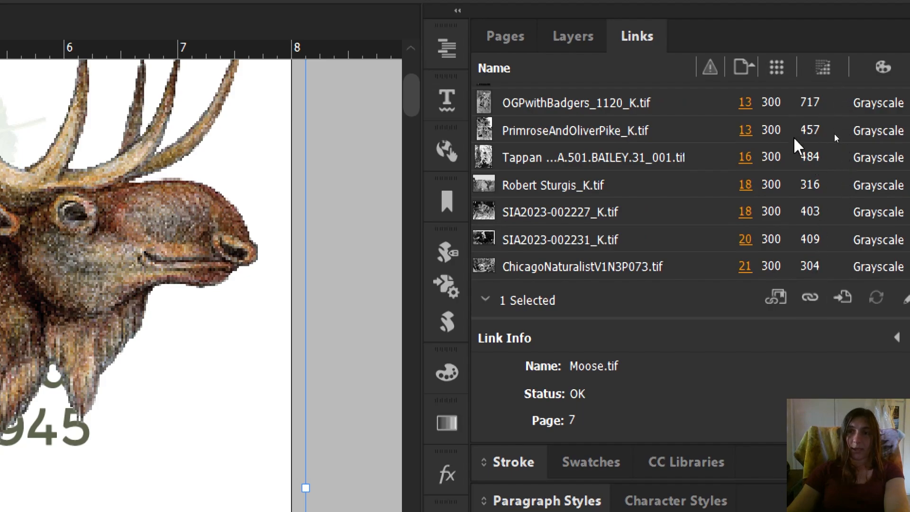
{"action": "mouse_move", "coordinate": [822, 67]}
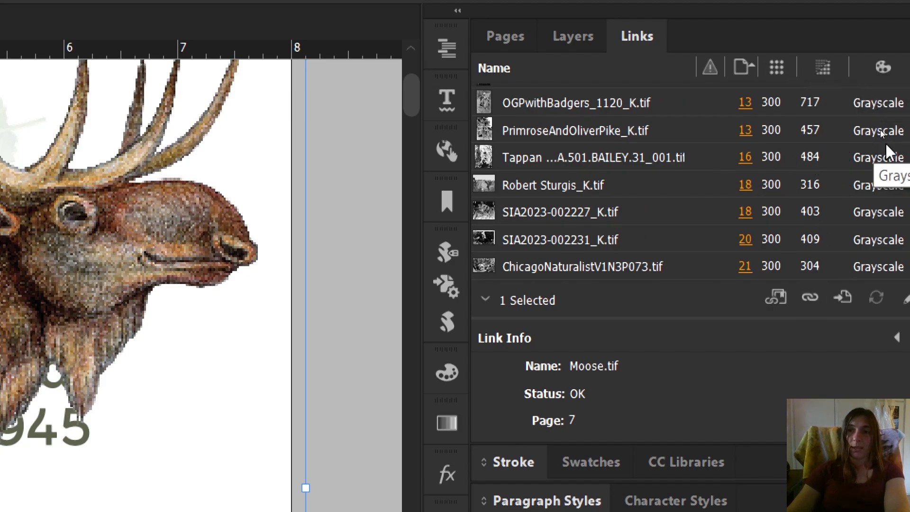
{"action": "mouse_move", "coordinate": [867, 107]}
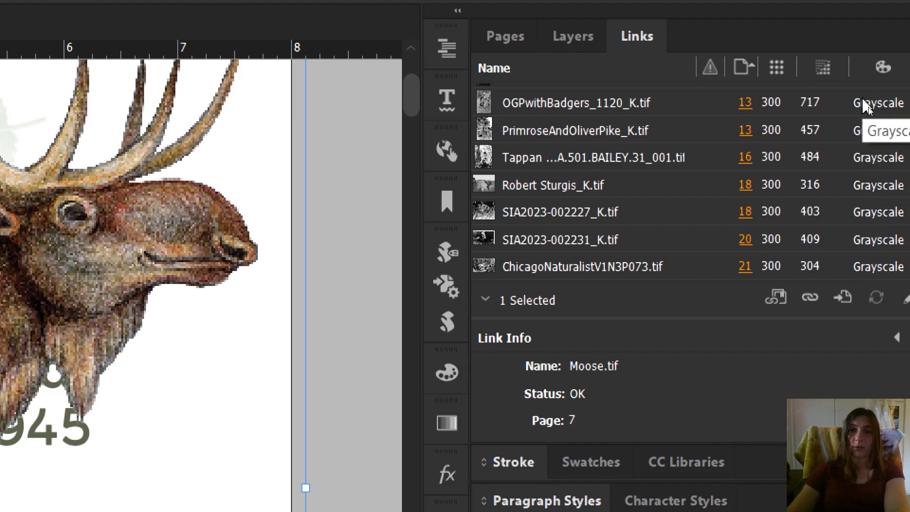
{"action": "mouse_move", "coordinate": [249, 88]}
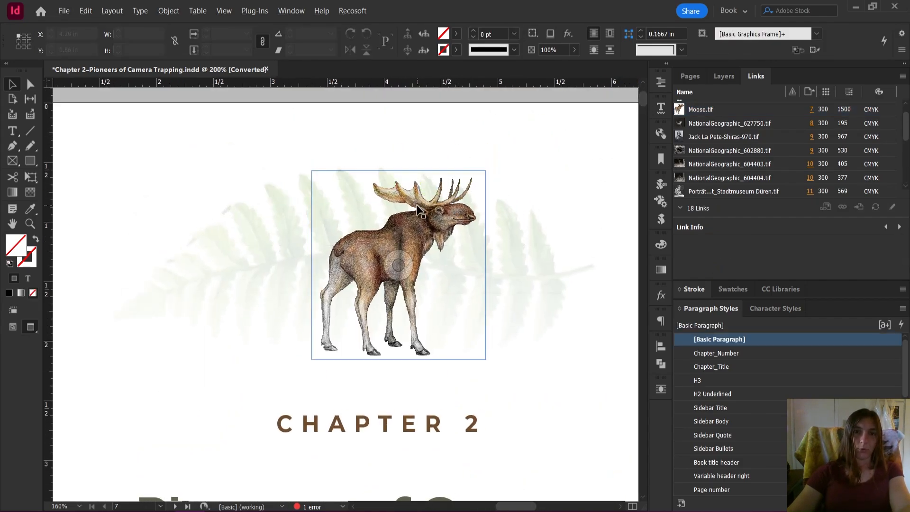
Select the moose illustration on the Chapter 2 opening page
{"action": "left_click", "coordinate": [398, 265]}
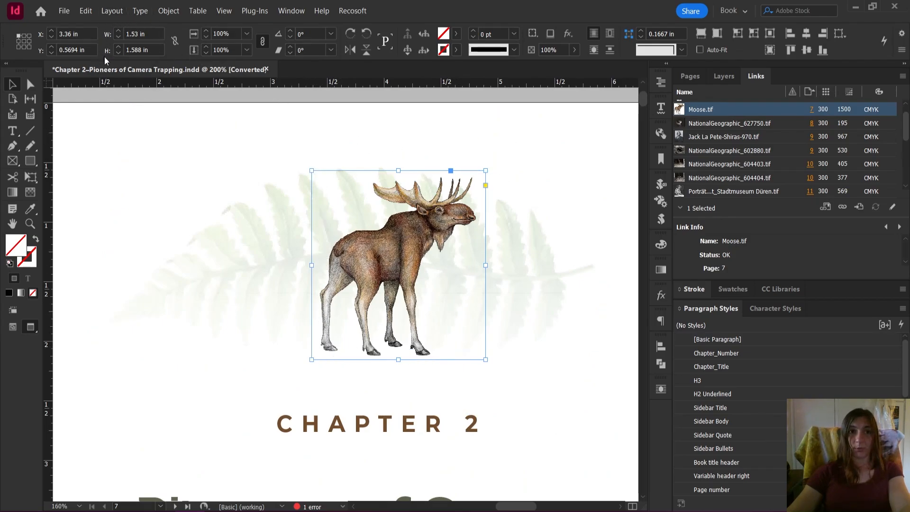
{"action": "mouse_move", "coordinate": [103, 50]}
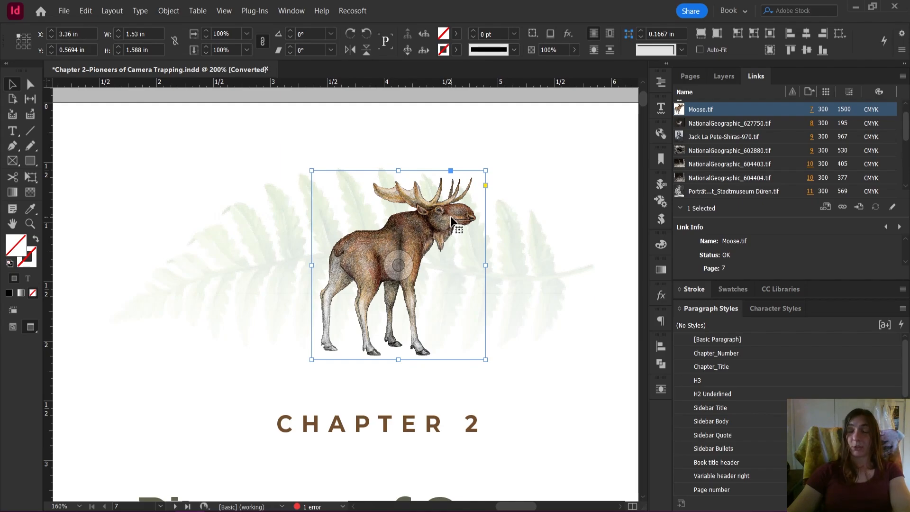
{"action": "mouse_move", "coordinate": [464, 273]}
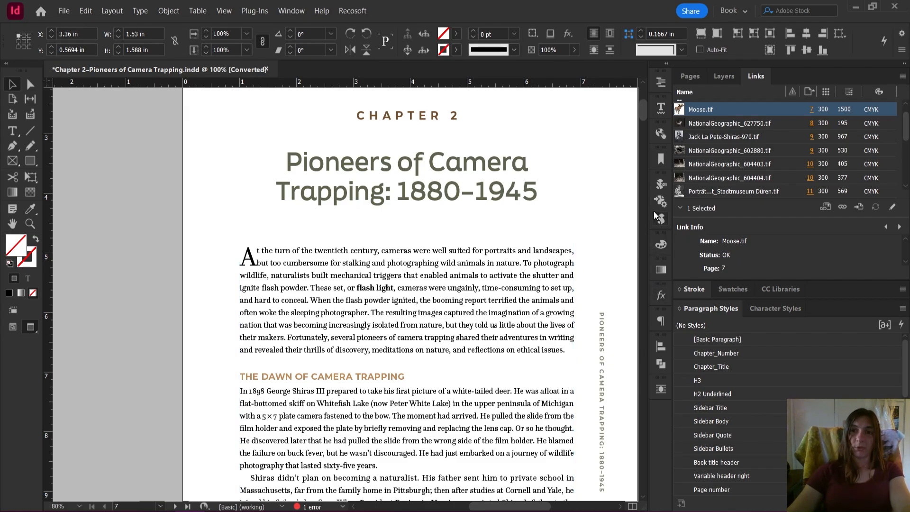
Show the Scripts panel from Window > Utilities beside the chapter page
{"action": "left_click", "coordinate": [661, 219]}
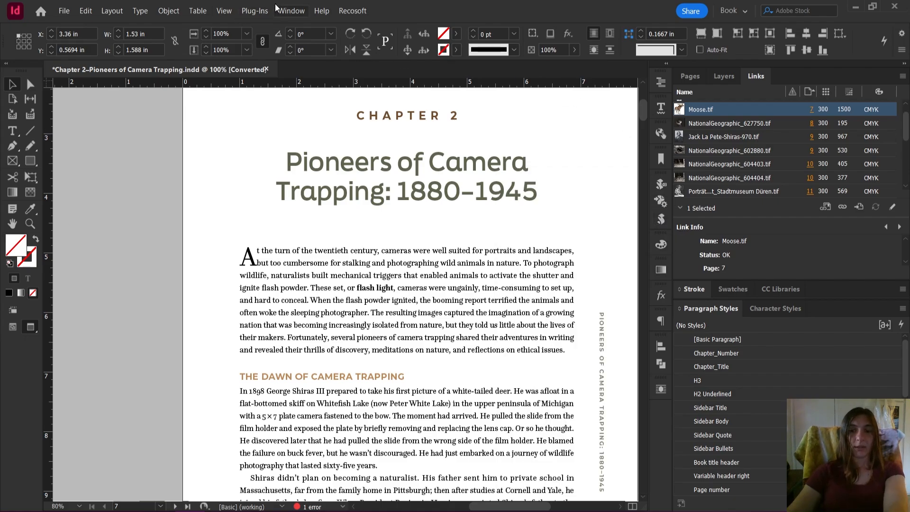
{"action": "left_click", "coordinate": [291, 10]}
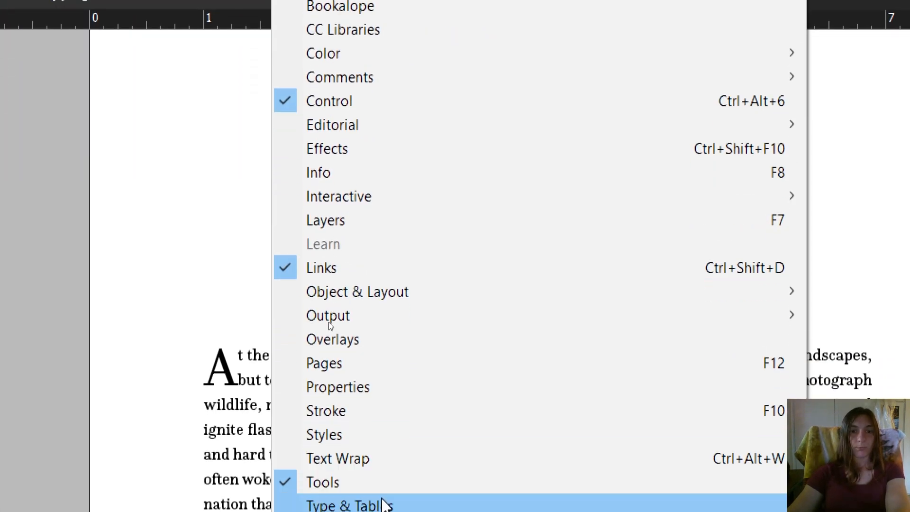
{"action": "scroll", "scroll_direction": "down", "scroll_amount": 3}
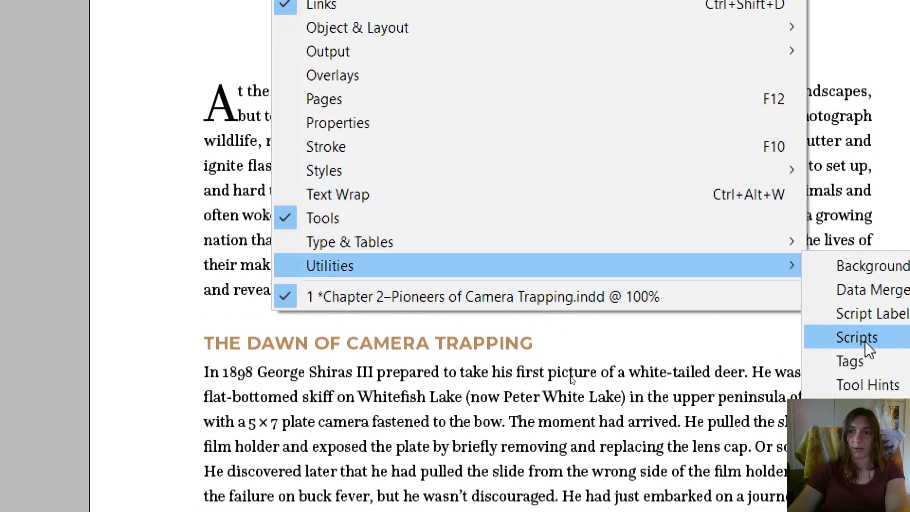
{"action": "left_click", "coordinate": [857, 338]}
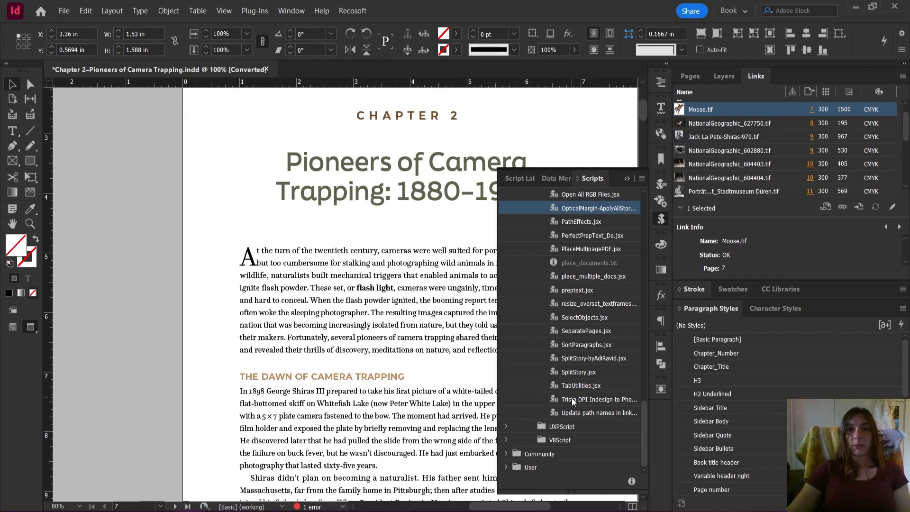
Launch the DPI-to-Photoshop script and confirm Yes to save the chapter document
{"action": "double_click", "coordinate": [599, 400]}
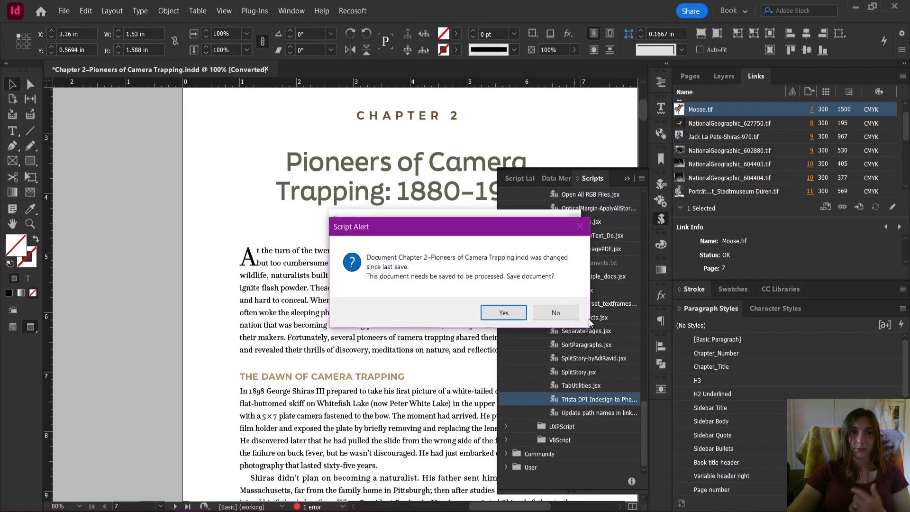
{"action": "mouse_move", "coordinate": [504, 312]}
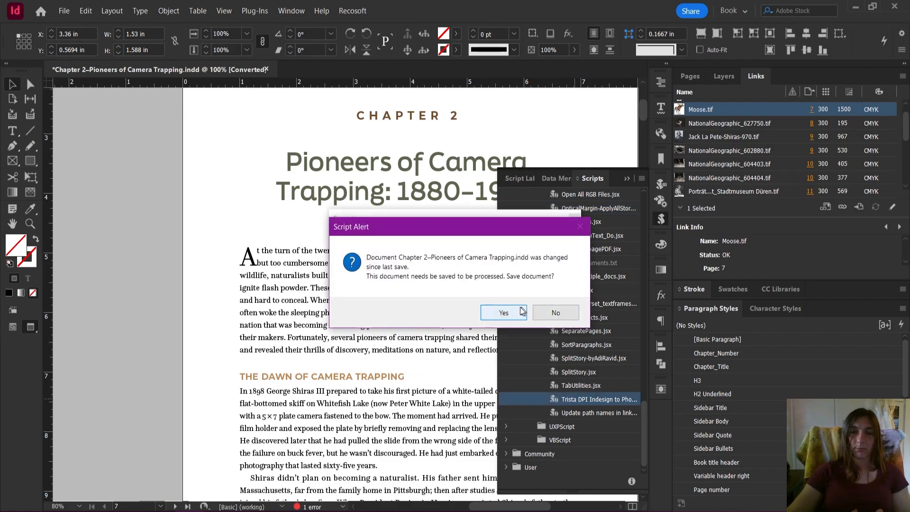
{"action": "left_click", "coordinate": [503, 312]}
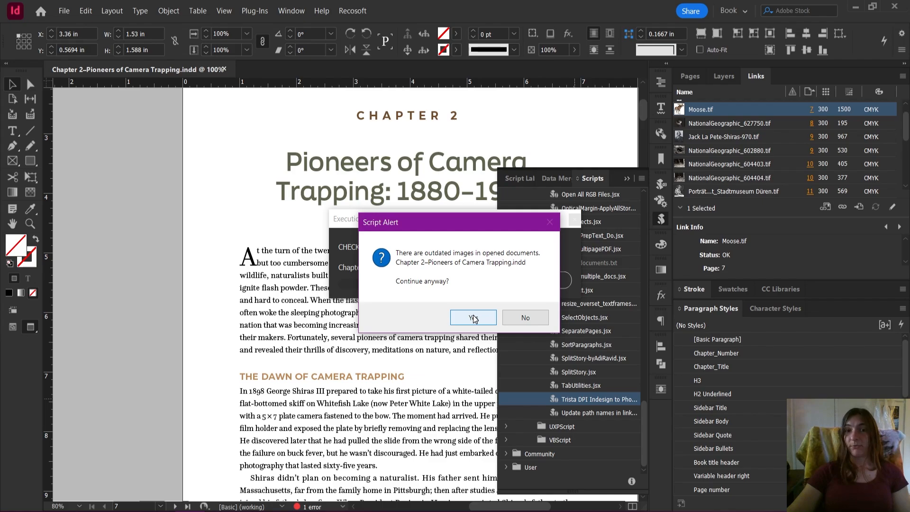
{"action": "mouse_move", "coordinate": [411, 267]}
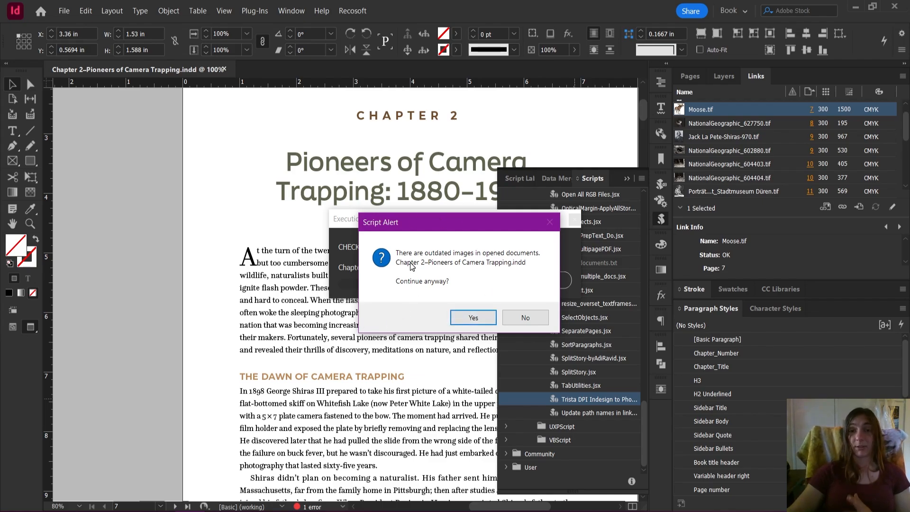
{"action": "mouse_move", "coordinate": [518, 299]}
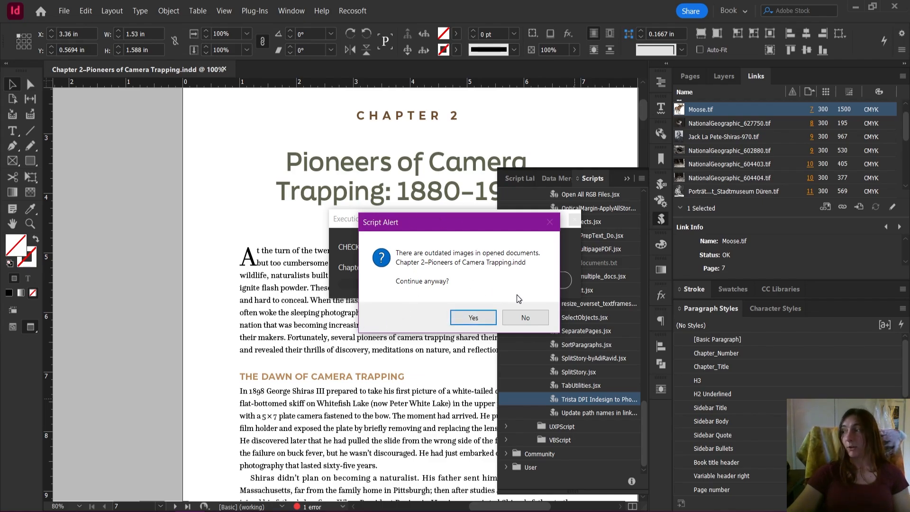
Continue past the outdated-images warning into the script's Preferences window
{"action": "left_click", "coordinate": [473, 318]}
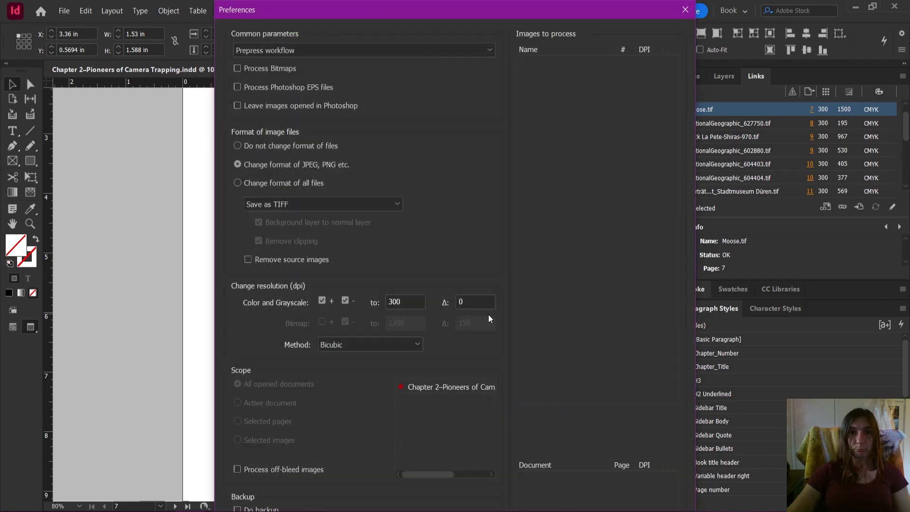
{"action": "mouse_move", "coordinate": [192, 201]}
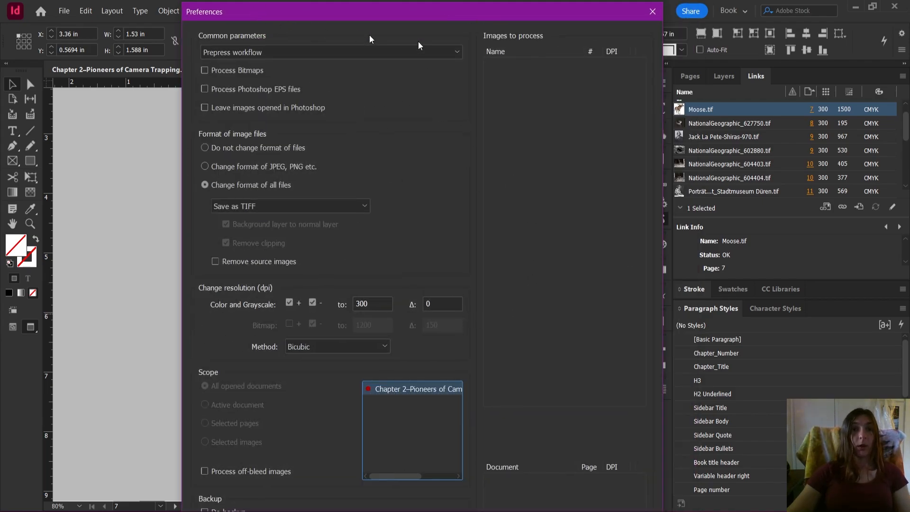
{"action": "mouse_move", "coordinate": [542, 76]}
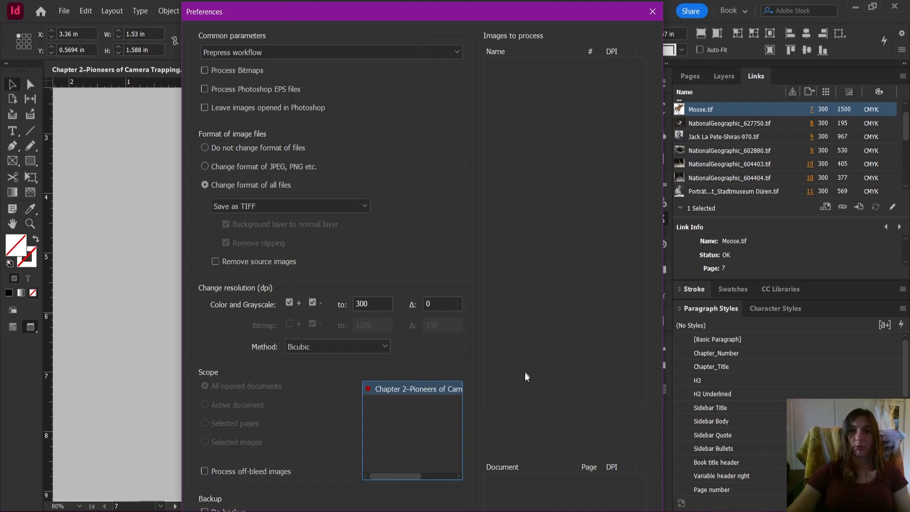
{"action": "mouse_move", "coordinate": [547, 307]}
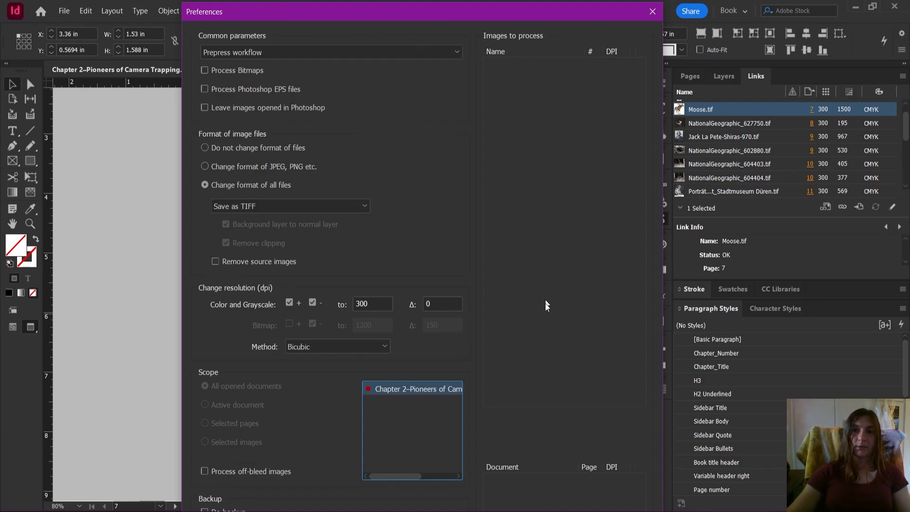
{"action": "mouse_move", "coordinate": [534, 415]}
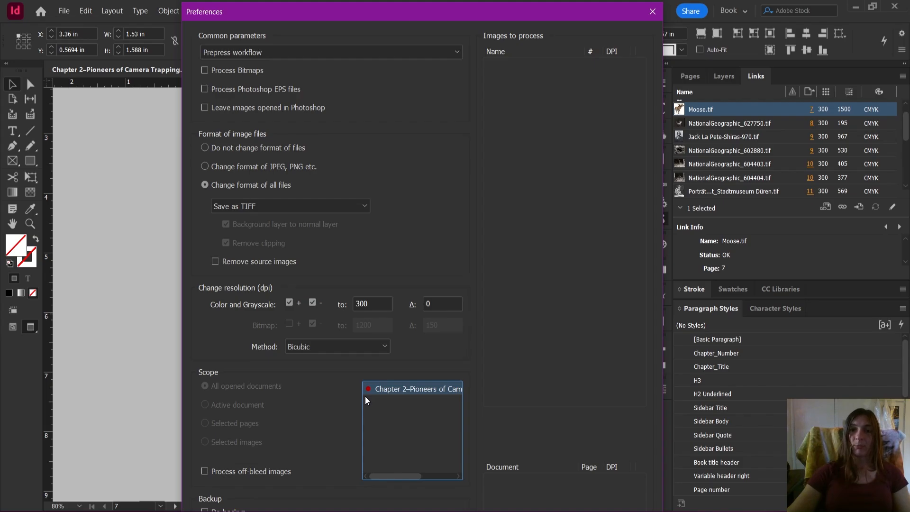
{"action": "mouse_move", "coordinate": [423, 386]}
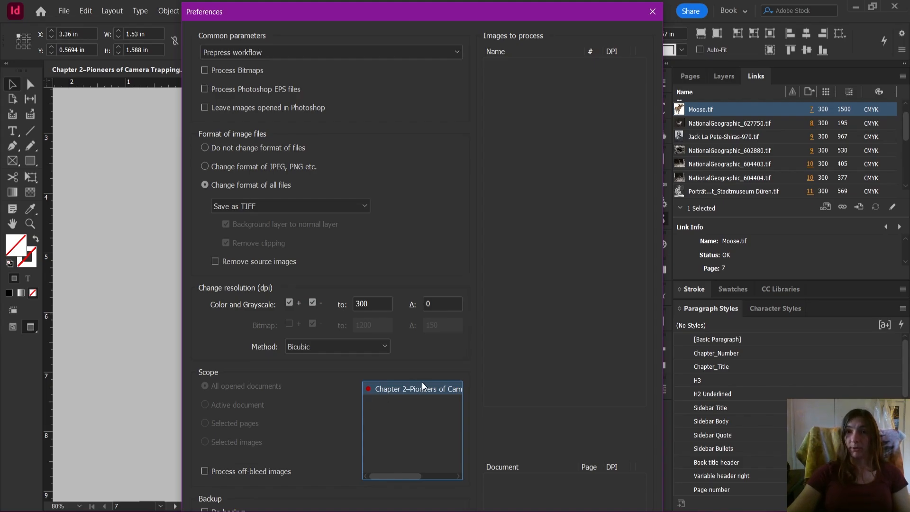
Dismiss the script settings and update the modified FernLarge.tif link in the Links panel
{"action": "left_click", "coordinate": [653, 11]}
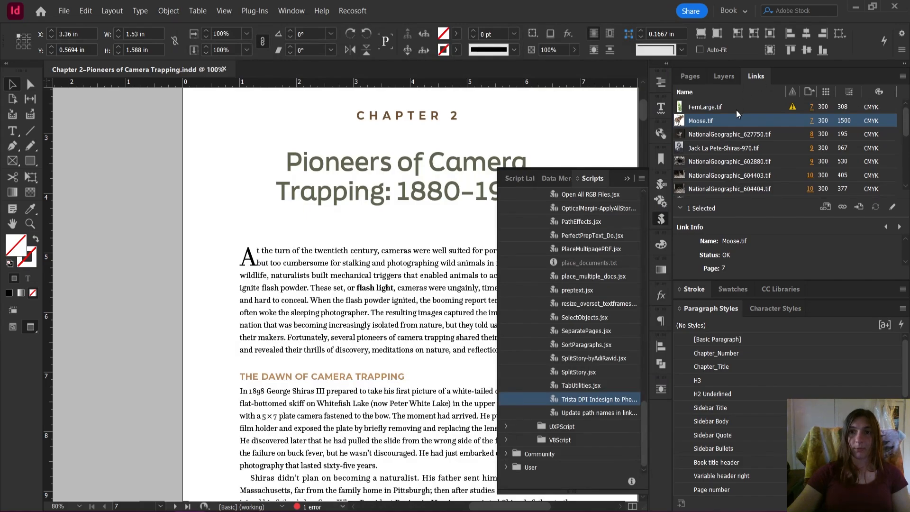
{"action": "left_click", "coordinate": [704, 107]}
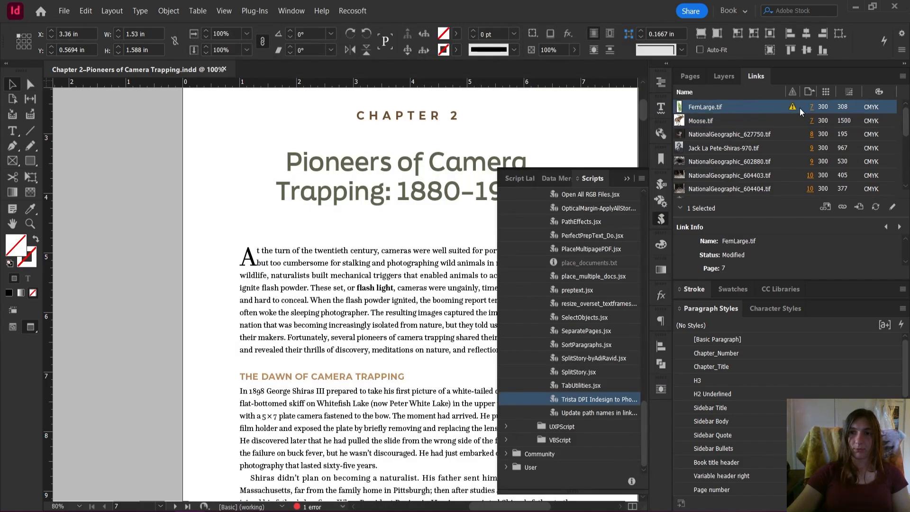
{"action": "left_click", "coordinate": [793, 111]}
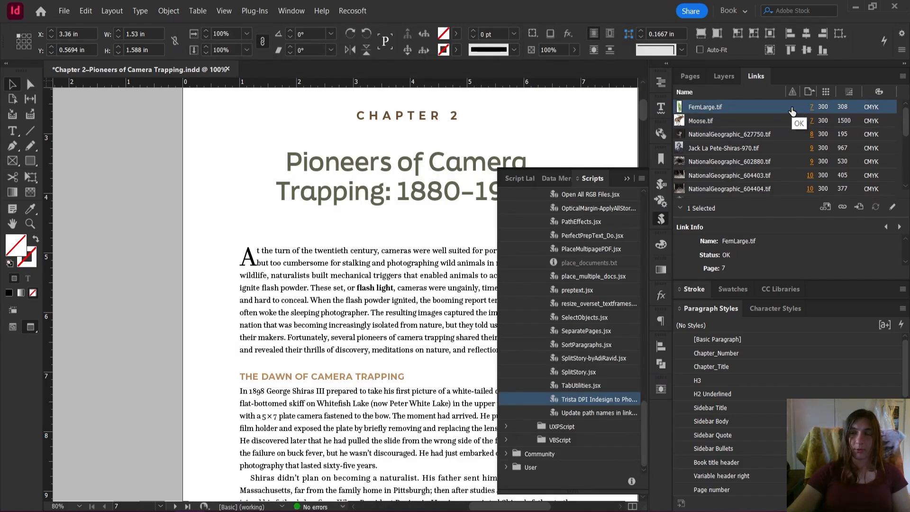
{"action": "scroll", "scroll_direction": "down", "scroll_amount": 3}
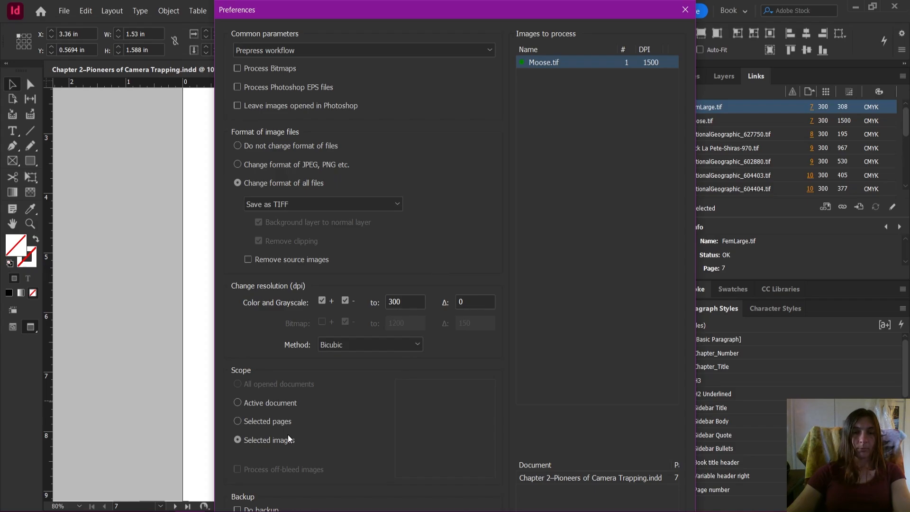
{"action": "mouse_move", "coordinate": [508, 145]}
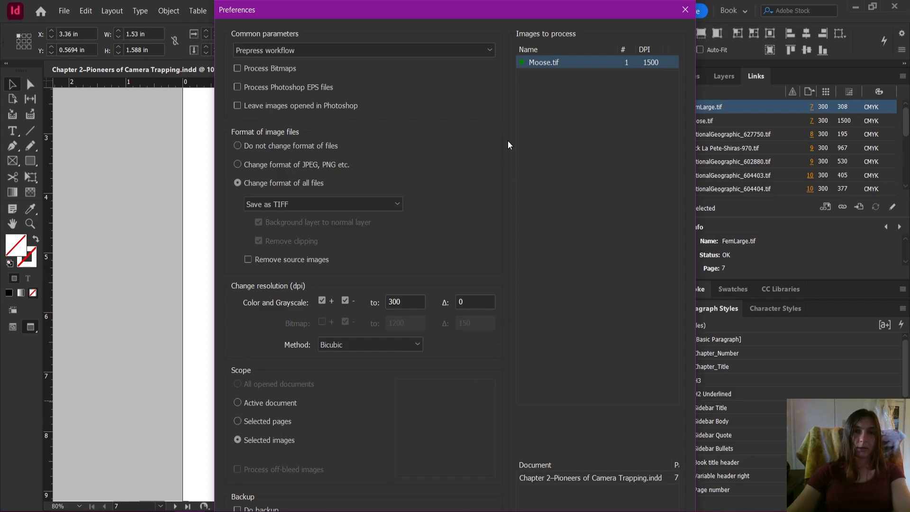
{"action": "mouse_move", "coordinate": [587, 45]}
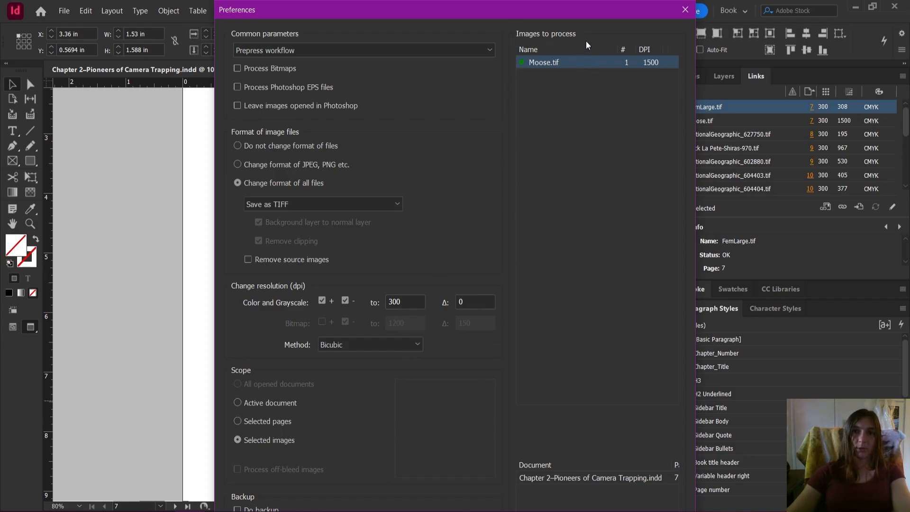
{"action": "mouse_move", "coordinate": [619, 99]}
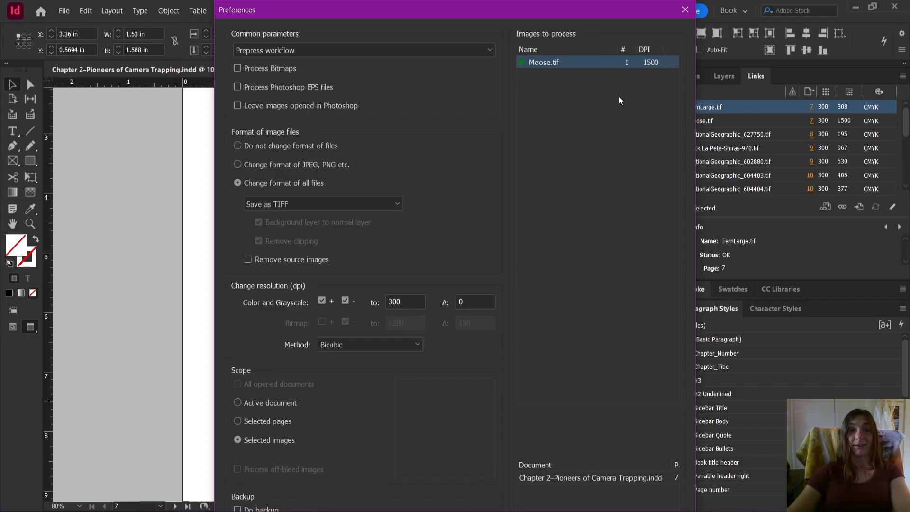
{"action": "mouse_move", "coordinate": [301, 446]}
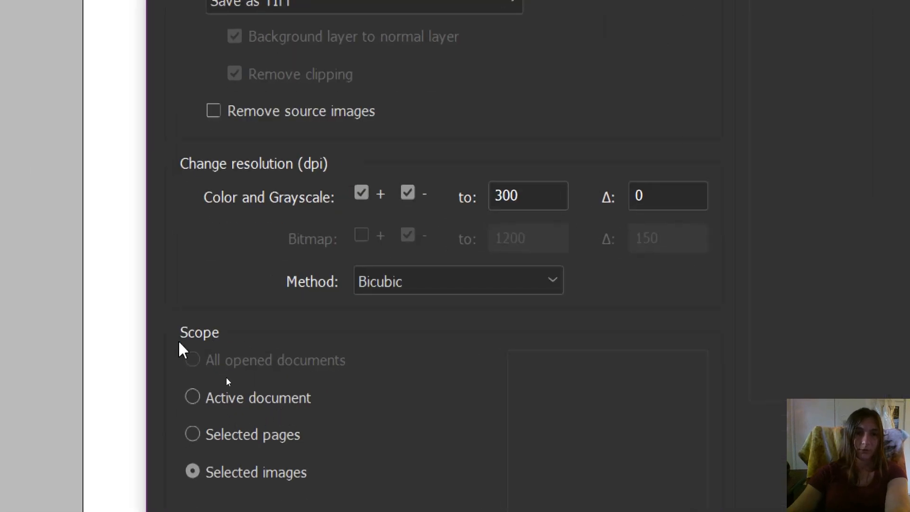
{"action": "mouse_move", "coordinate": [208, 400]}
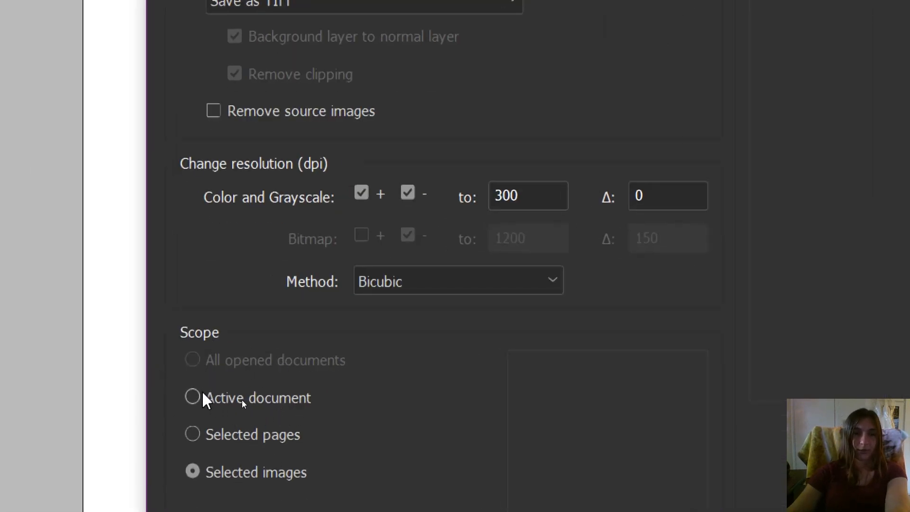
Set the DPI script's scope to the Active document so every Chapter 2 image is listed
{"action": "left_click", "coordinate": [193, 397]}
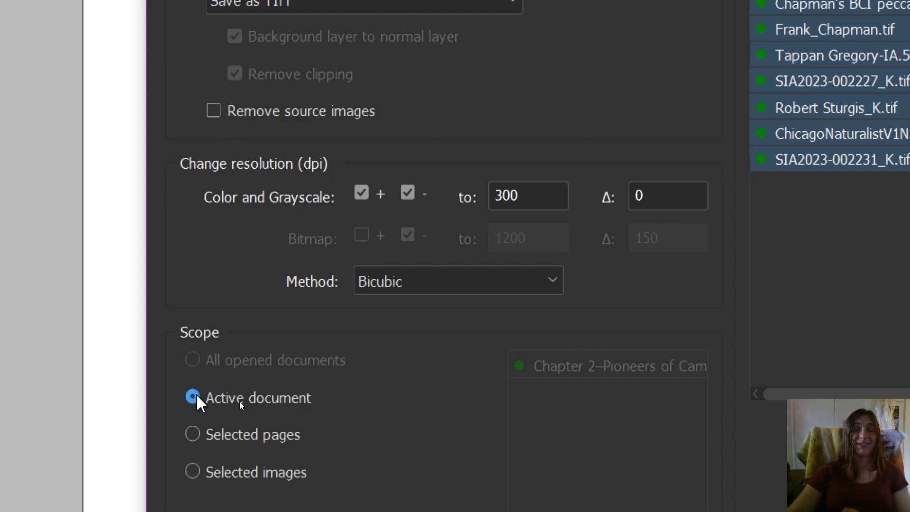
{"action": "mouse_move", "coordinate": [258, 394]}
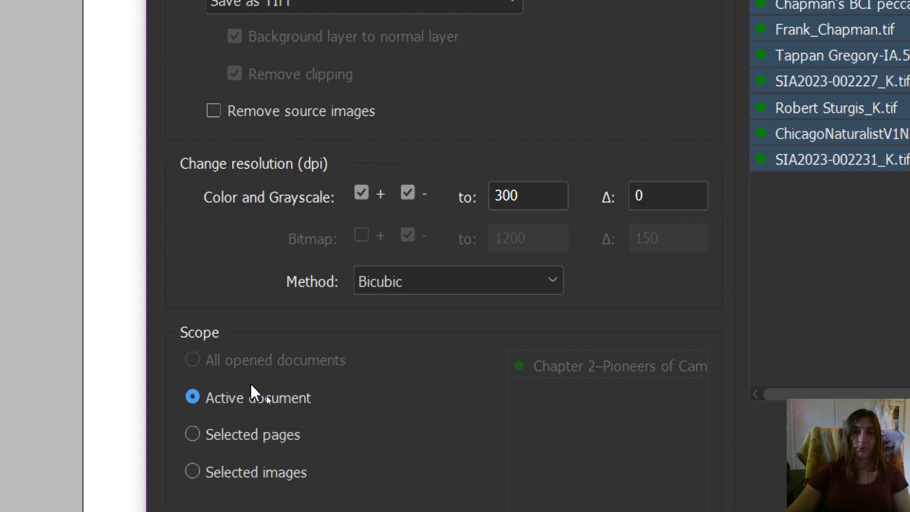
{"action": "mouse_move", "coordinate": [217, 370]}
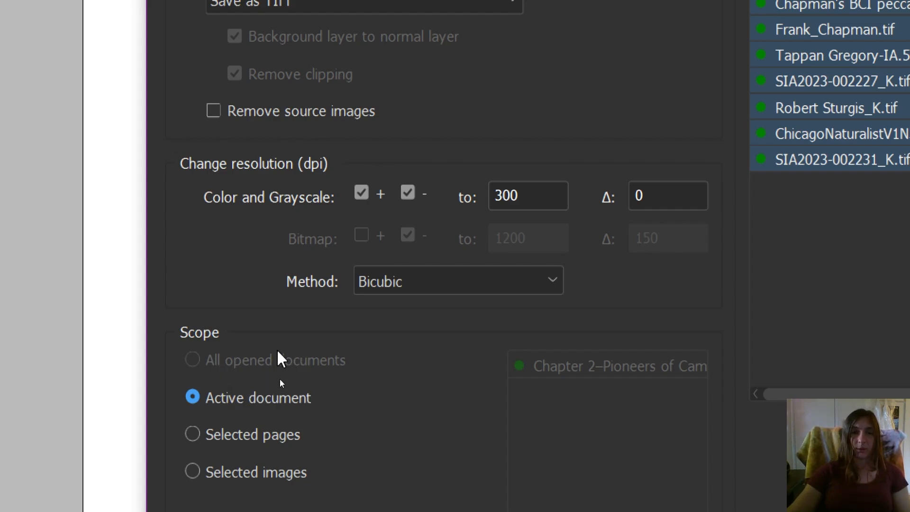
{"action": "mouse_move", "coordinate": [288, 369]}
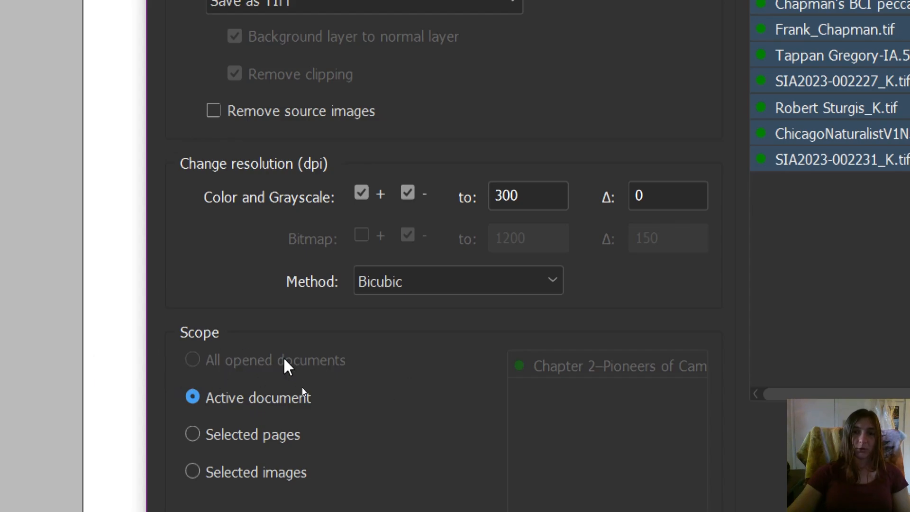
{"action": "scroll", "scroll_direction": "down", "scroll_amount": 3}
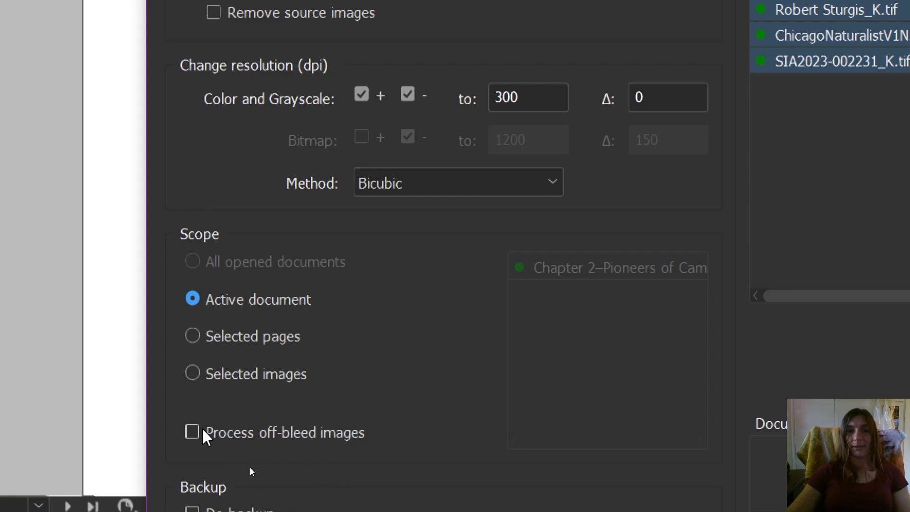
{"action": "mouse_move", "coordinate": [333, 437]}
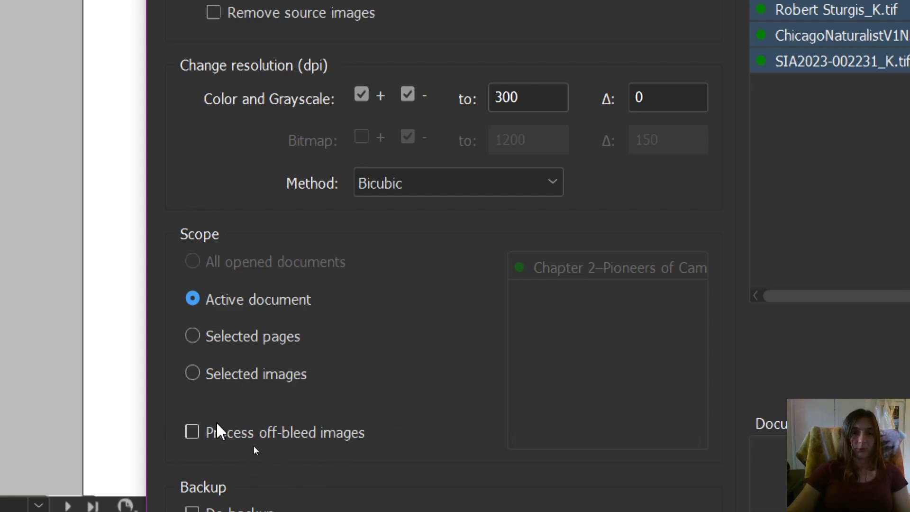
{"action": "mouse_move", "coordinate": [434, 308]}
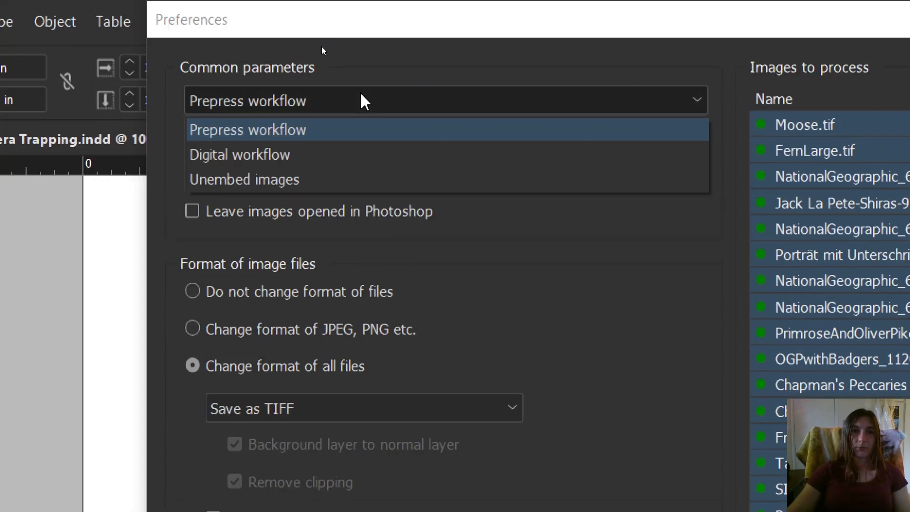
{"action": "mouse_move", "coordinate": [304, 131]}
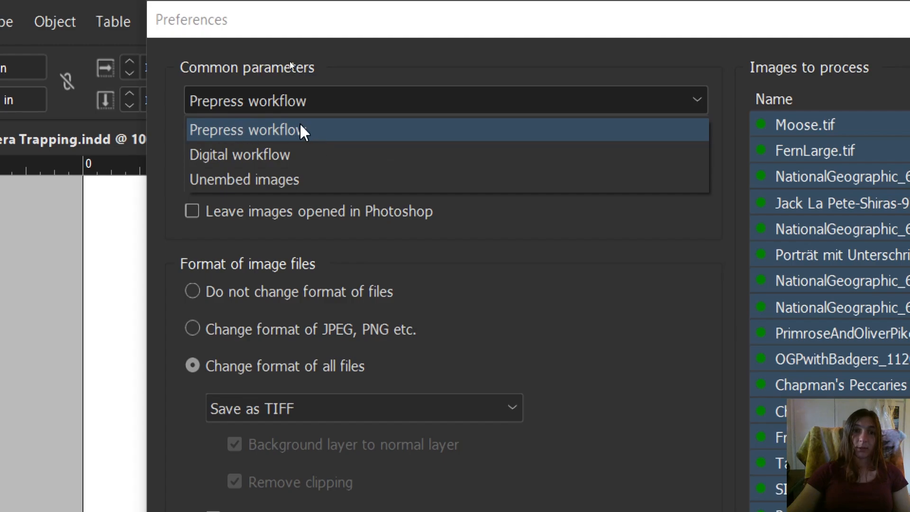
{"action": "mouse_move", "coordinate": [347, 147]}
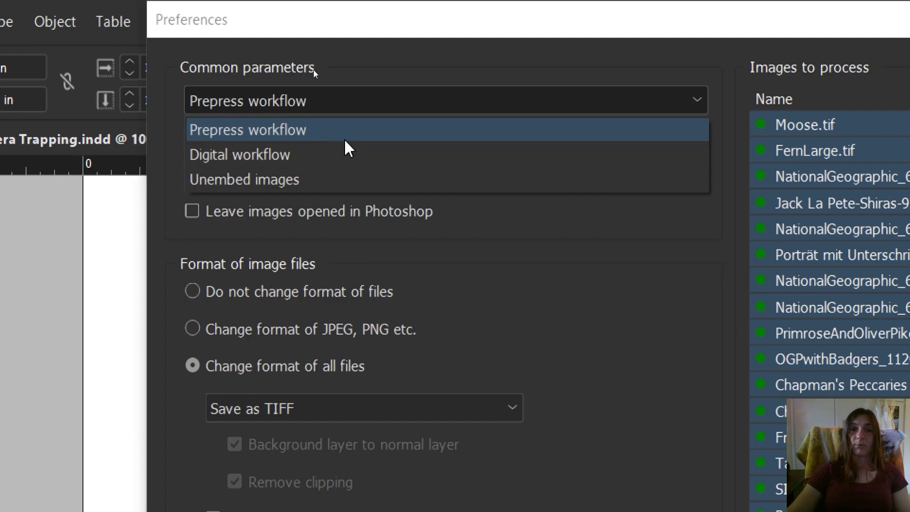
{"action": "mouse_move", "coordinate": [337, 154]}
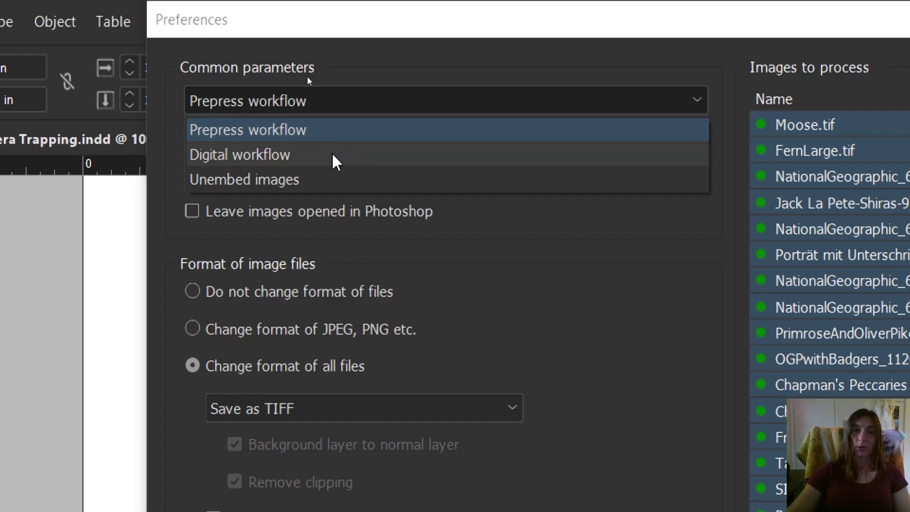
{"action": "mouse_move", "coordinate": [265, 169]}
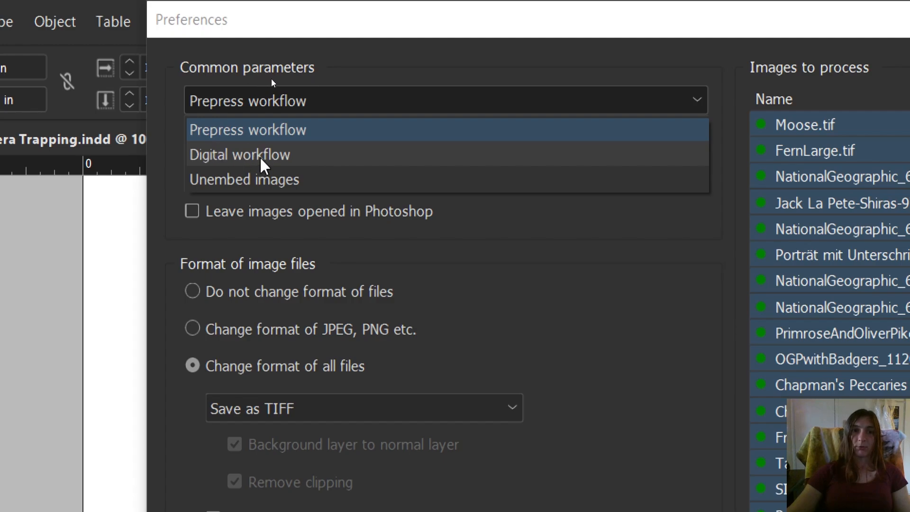
{"action": "mouse_move", "coordinate": [262, 188]}
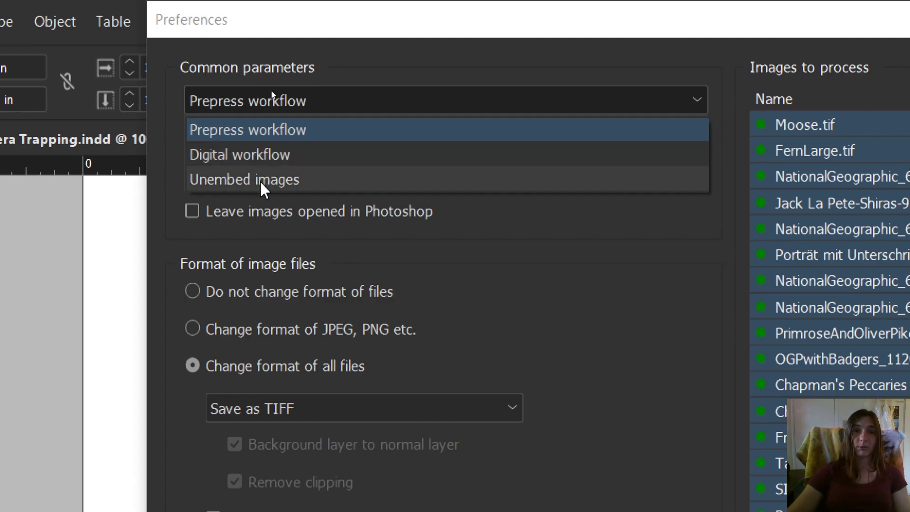
{"action": "left_click", "coordinate": [248, 129]}
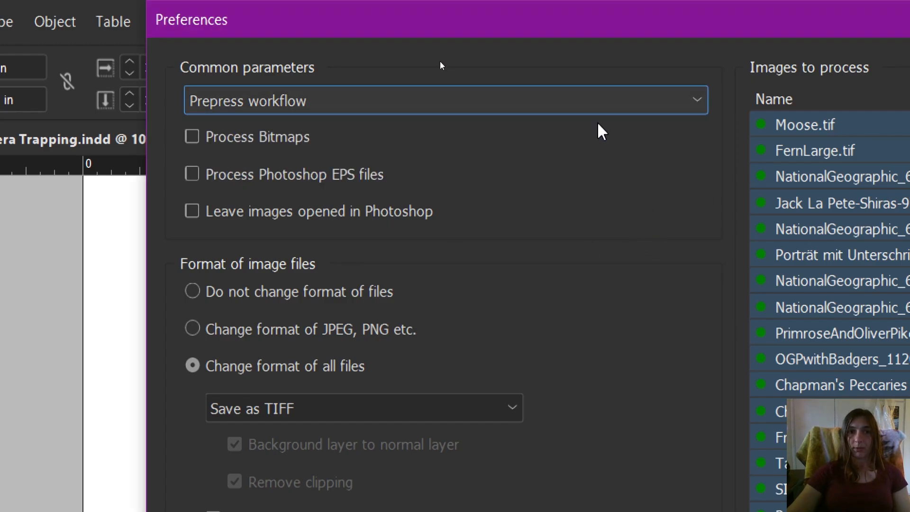
{"action": "mouse_move", "coordinate": [320, 142]}
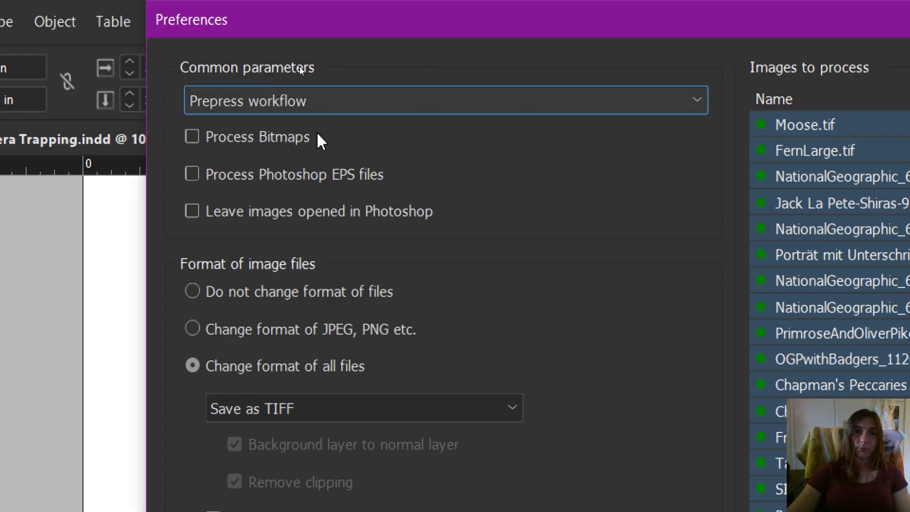
{"action": "mouse_move", "coordinate": [203, 148]}
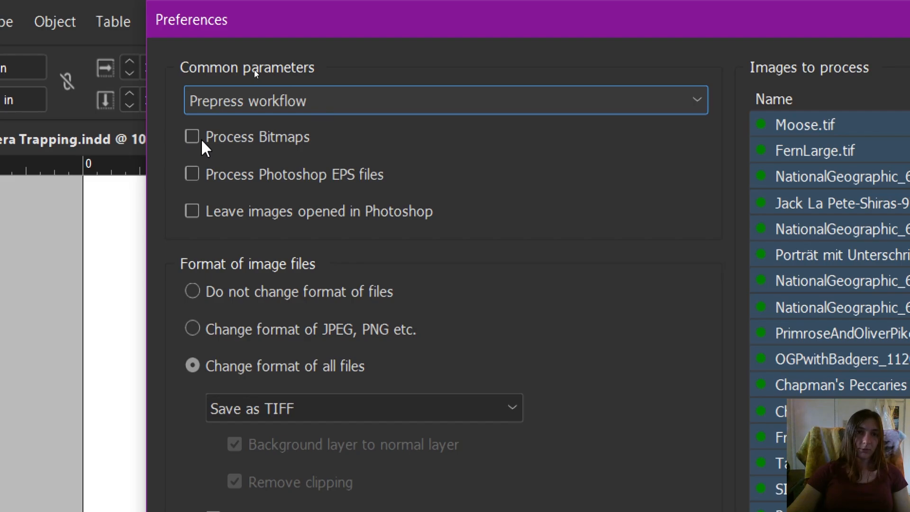
{"action": "mouse_move", "coordinate": [288, 183]}
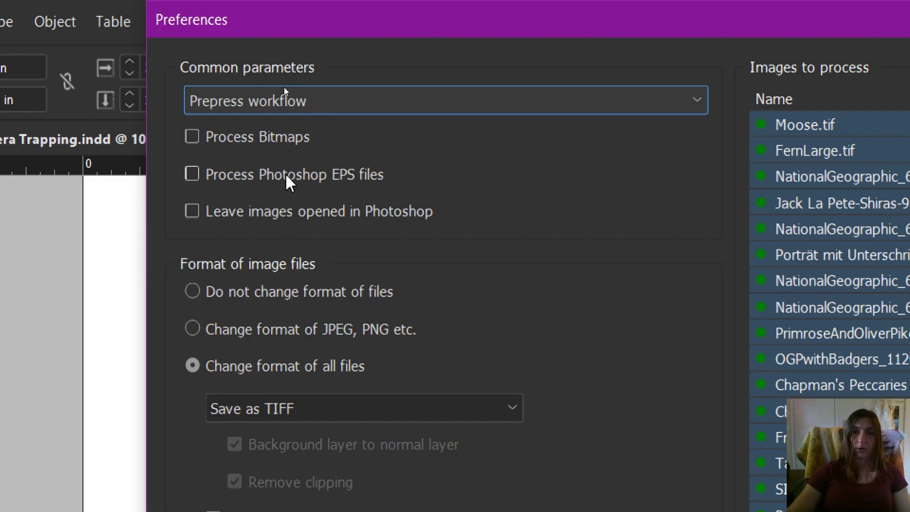
{"action": "mouse_move", "coordinate": [273, 181]}
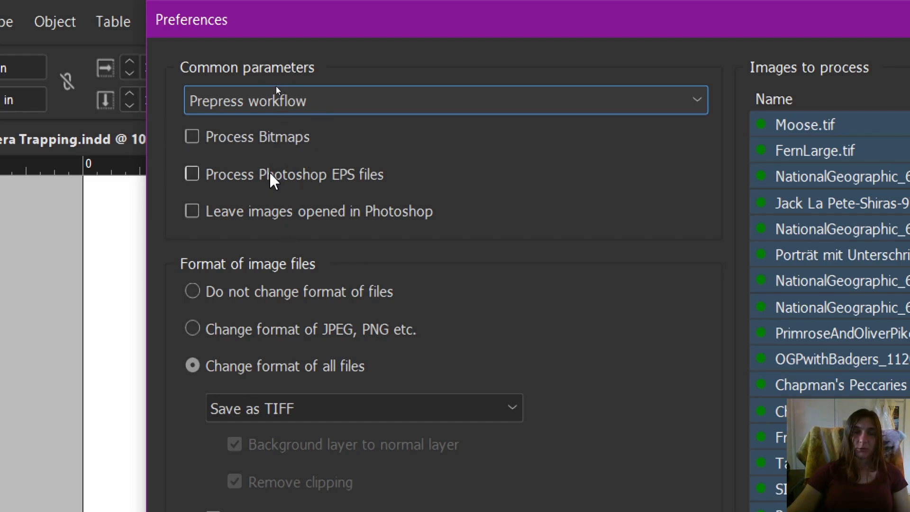
{"action": "mouse_move", "coordinate": [372, 205]}
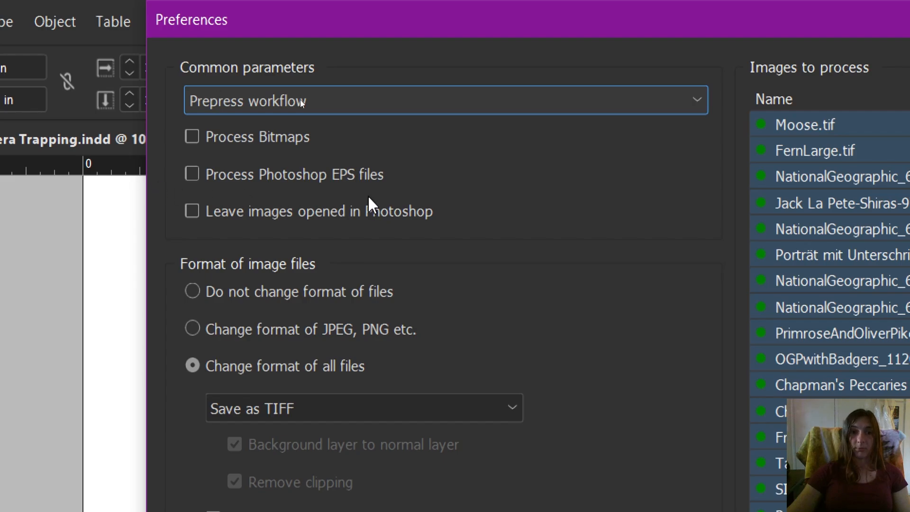
{"action": "mouse_move", "coordinate": [439, 222]}
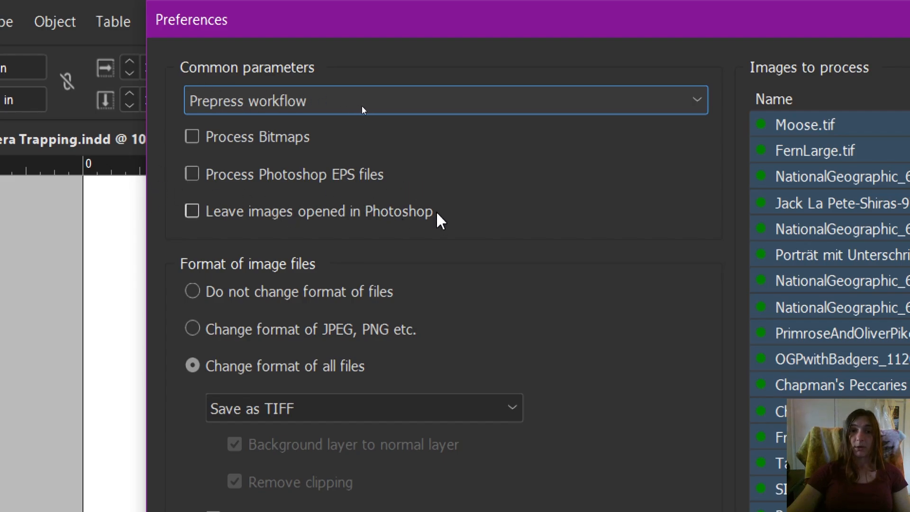
{"action": "mouse_move", "coordinate": [422, 389]}
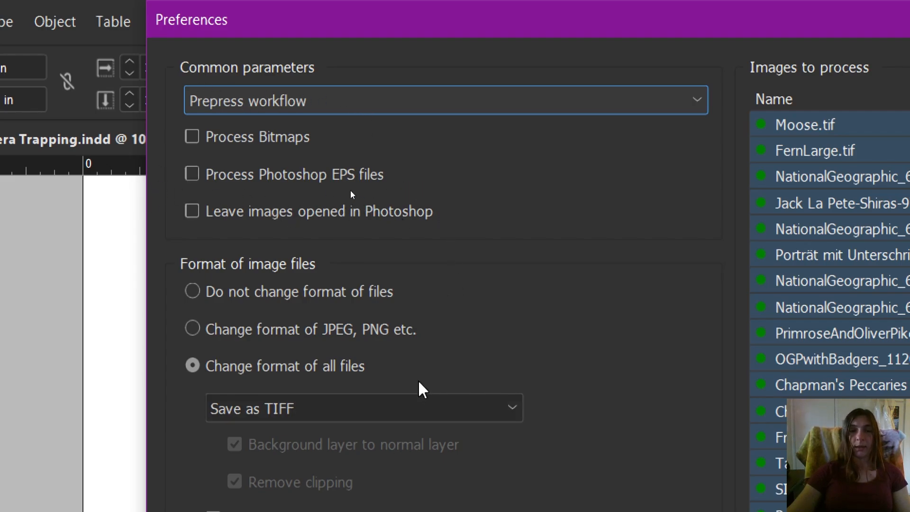
{"action": "mouse_move", "coordinate": [495, 332]}
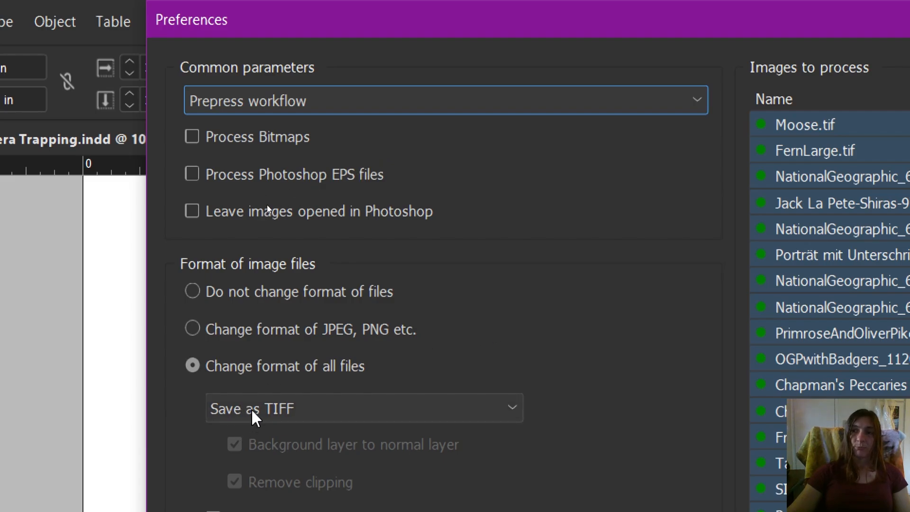
{"action": "mouse_move", "coordinate": [273, 200]}
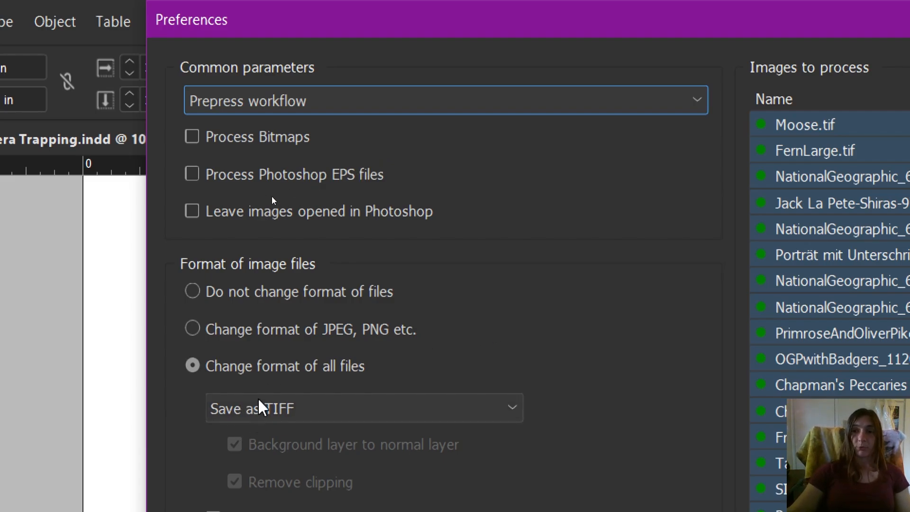
{"action": "mouse_move", "coordinate": [268, 428]}
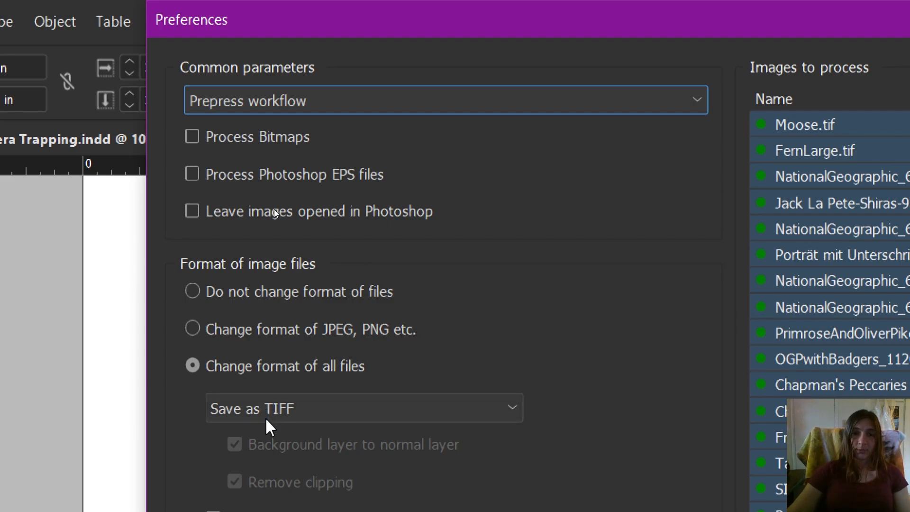
{"action": "mouse_move", "coordinate": [284, 435]}
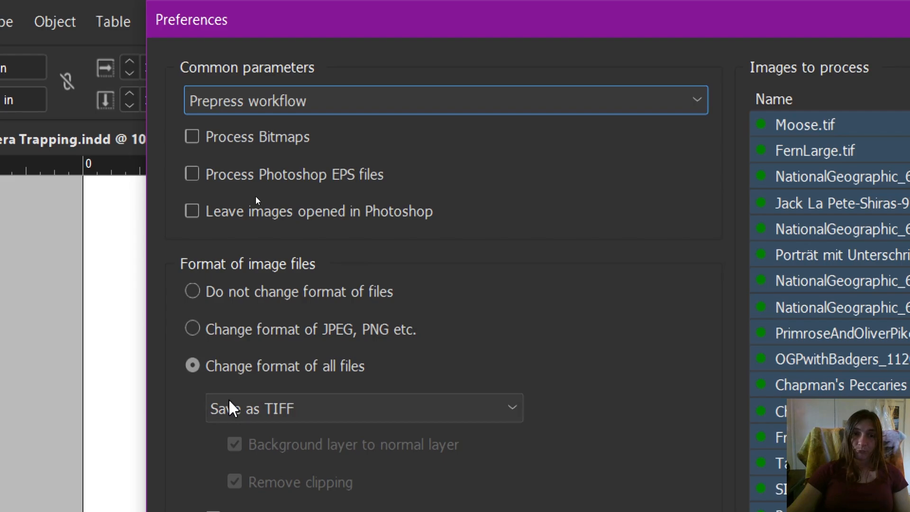
{"action": "mouse_move", "coordinate": [251, 336]}
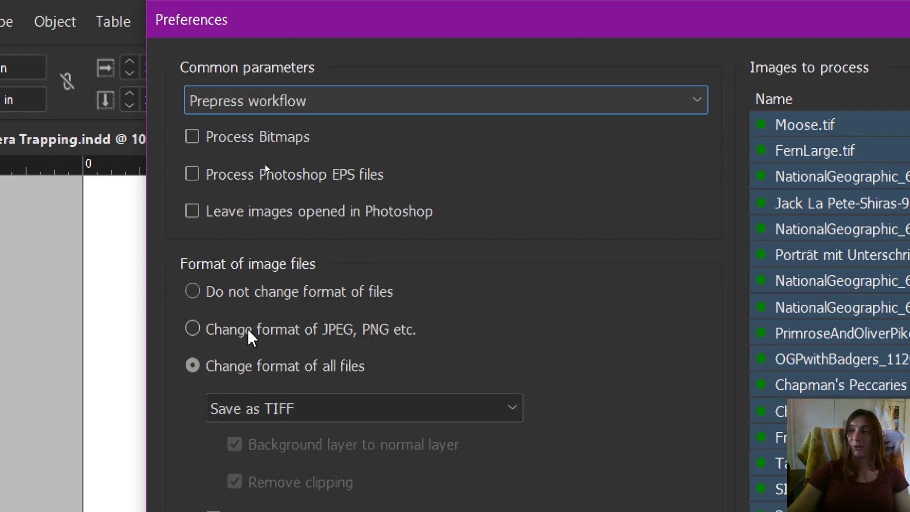
{"action": "left_click", "coordinate": [193, 329]}
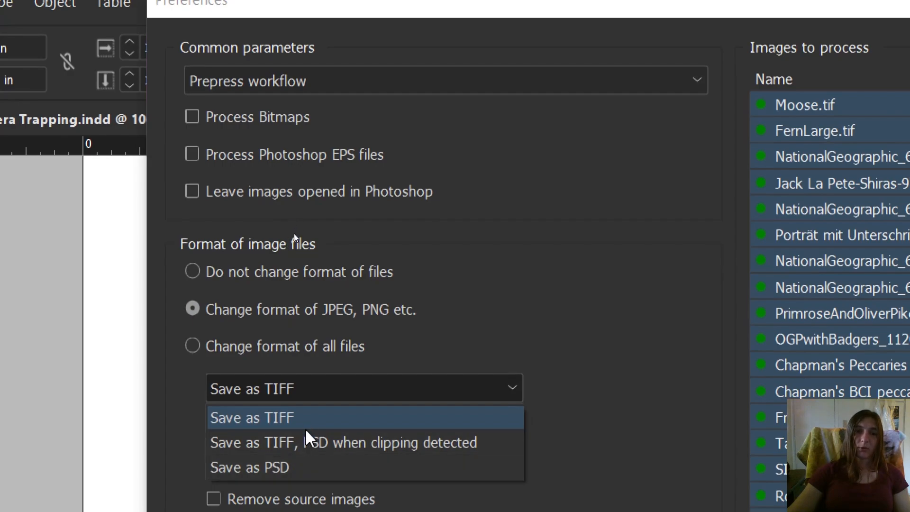
{"action": "mouse_move", "coordinate": [312, 443]}
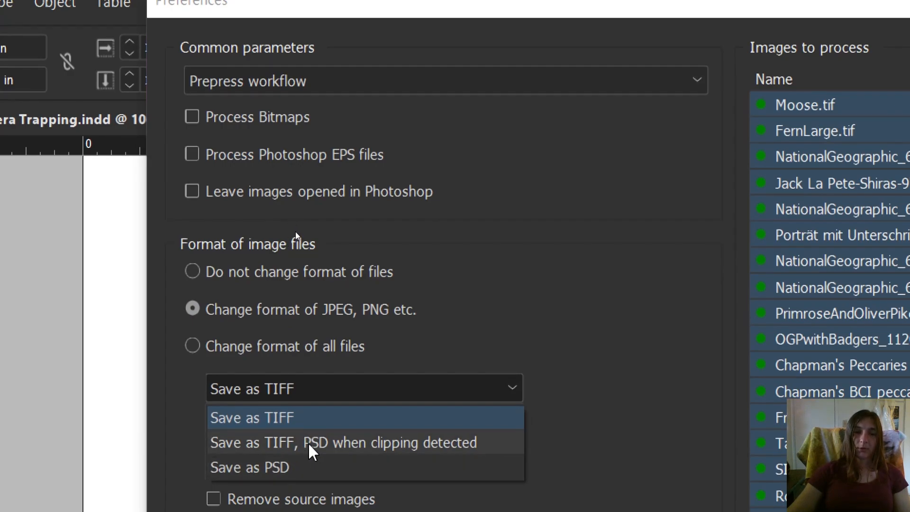
{"action": "mouse_move", "coordinate": [419, 476]}
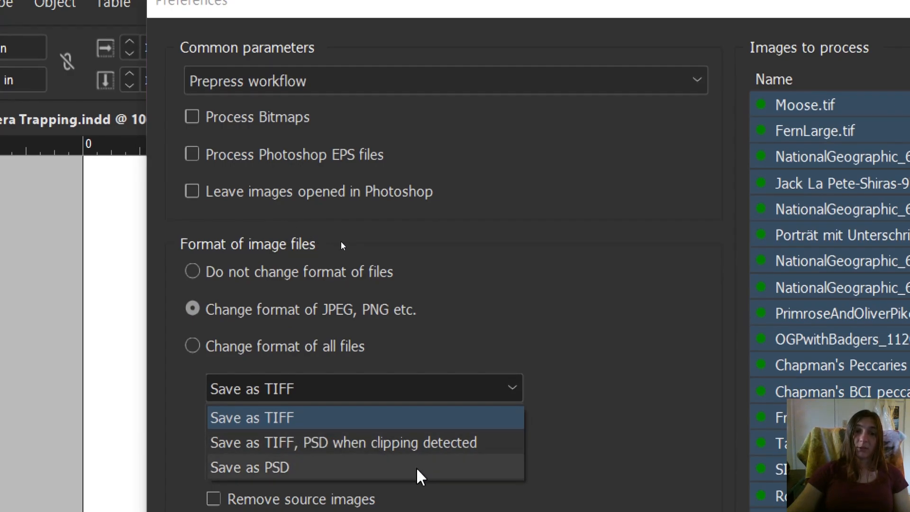
{"action": "mouse_move", "coordinate": [372, 414]}
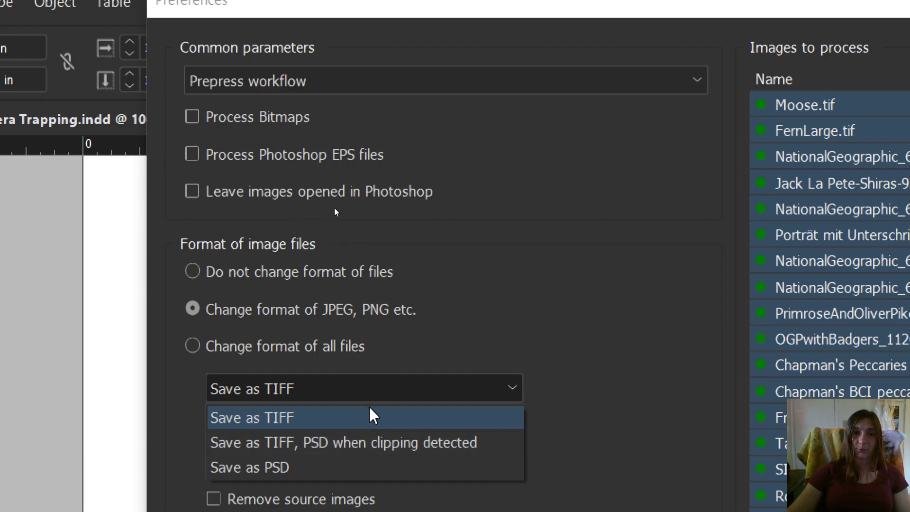
{"action": "mouse_move", "coordinate": [397, 403]}
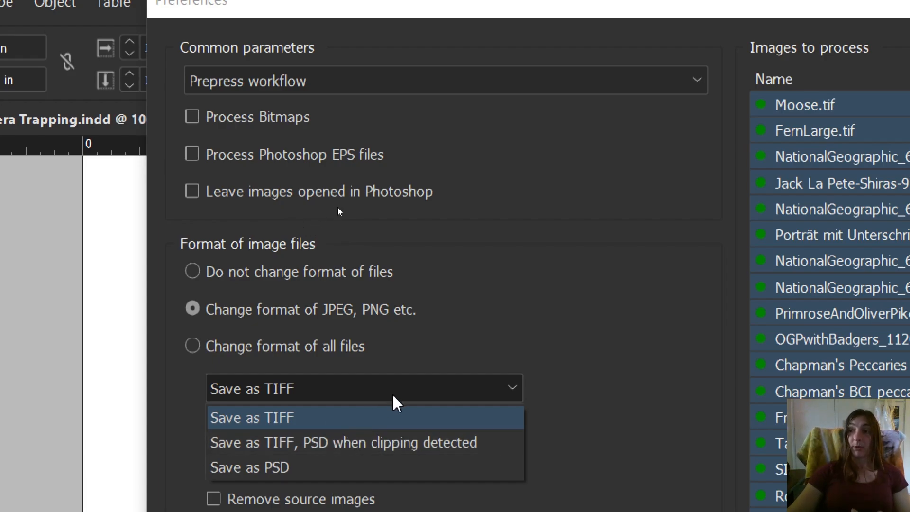
{"action": "mouse_move", "coordinate": [233, 429]}
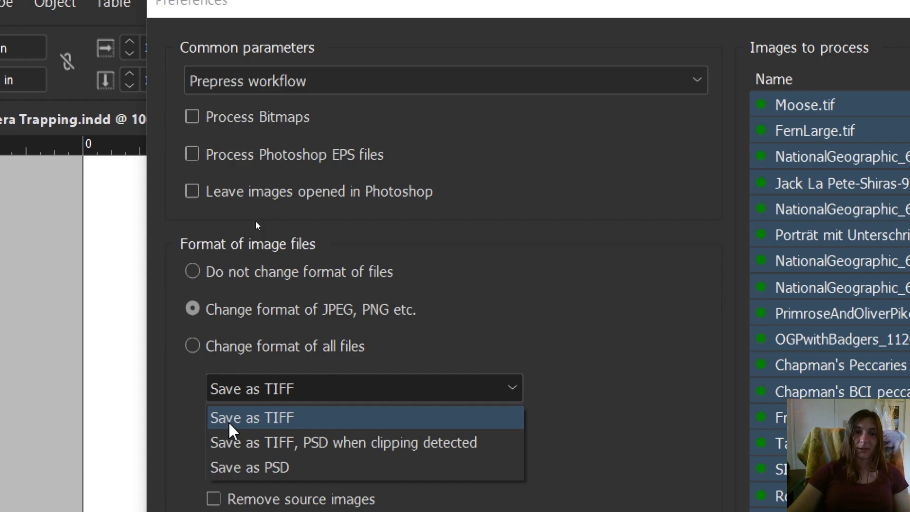
{"action": "left_click", "coordinate": [252, 417]}
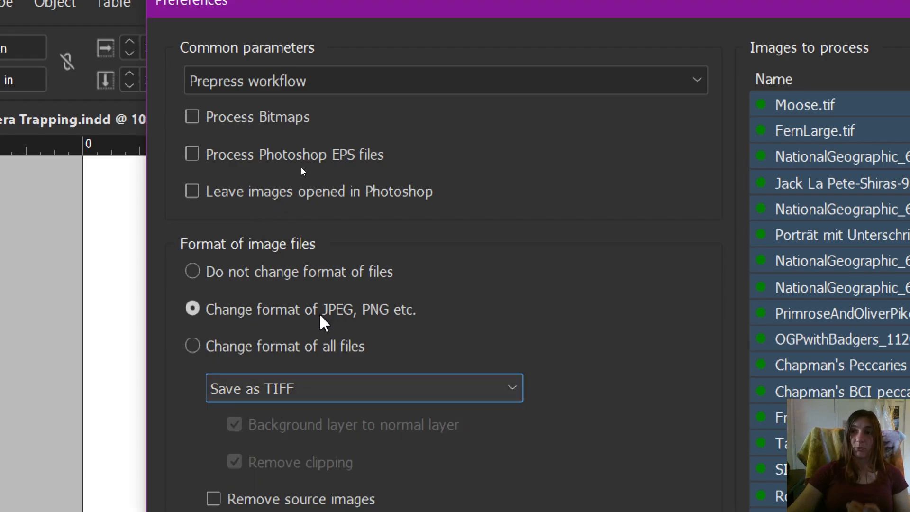
{"action": "mouse_move", "coordinate": [318, 314]}
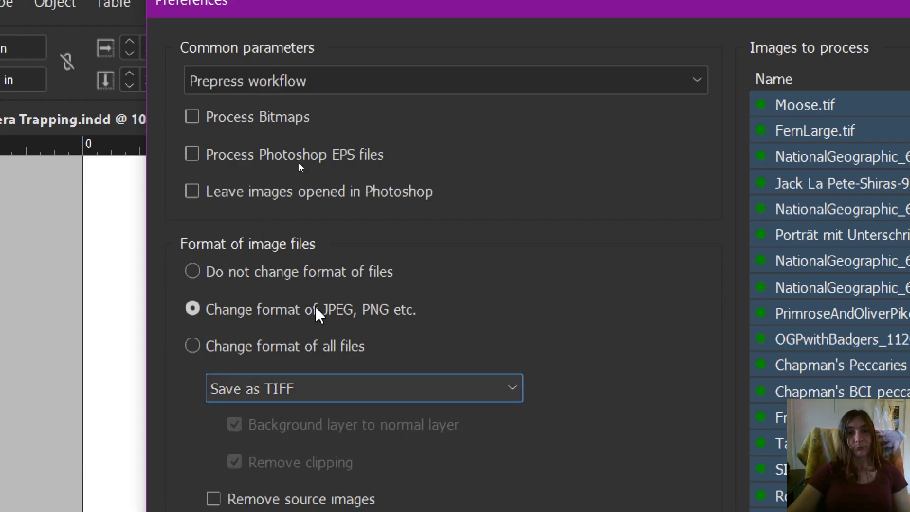
{"action": "mouse_move", "coordinate": [193, 346]}
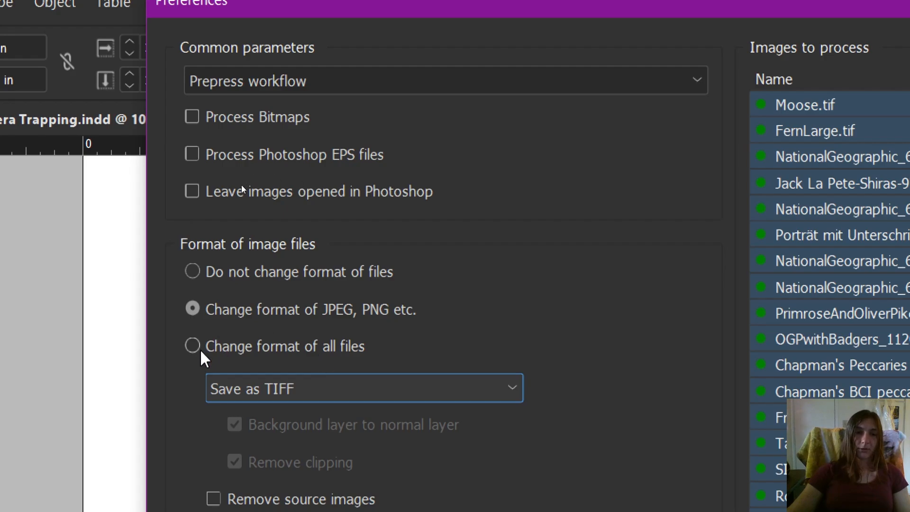
{"action": "left_click", "coordinate": [192, 346]}
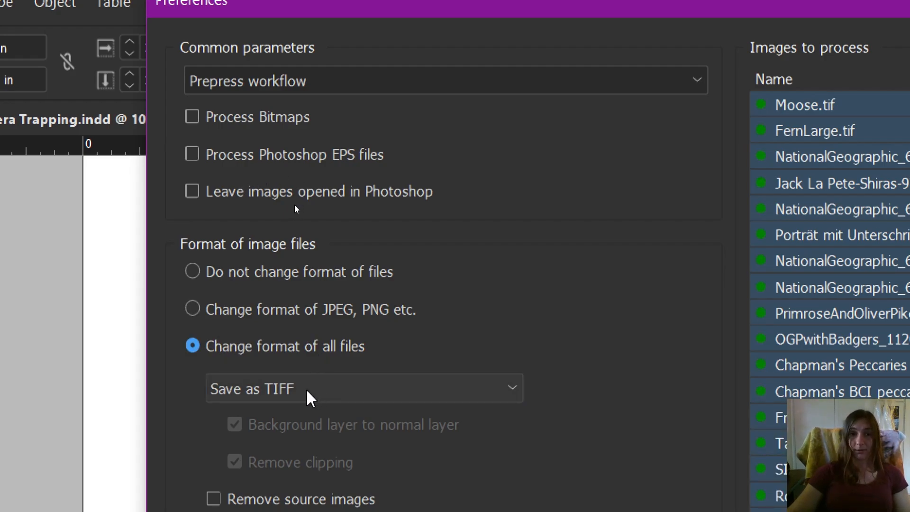
{"action": "scroll", "scroll_direction": "down", "scroll_amount": 3}
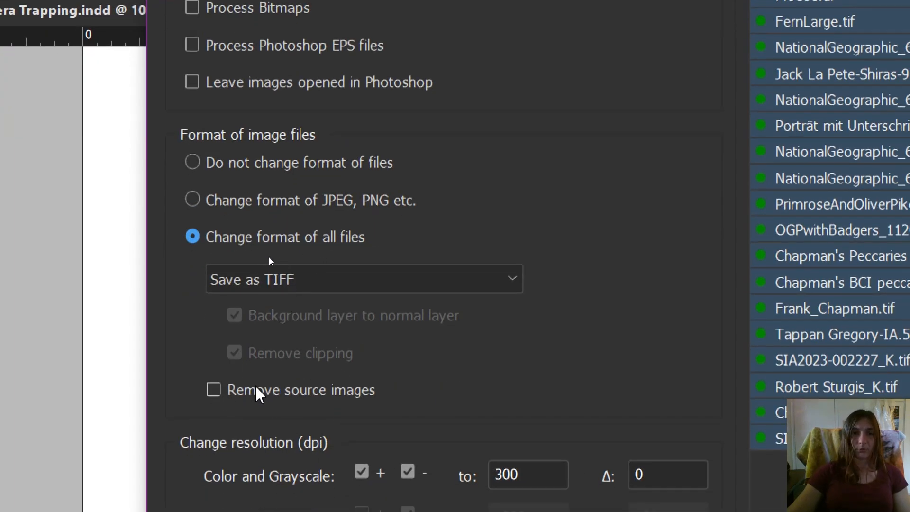
{"action": "left_click", "coordinate": [213, 390]}
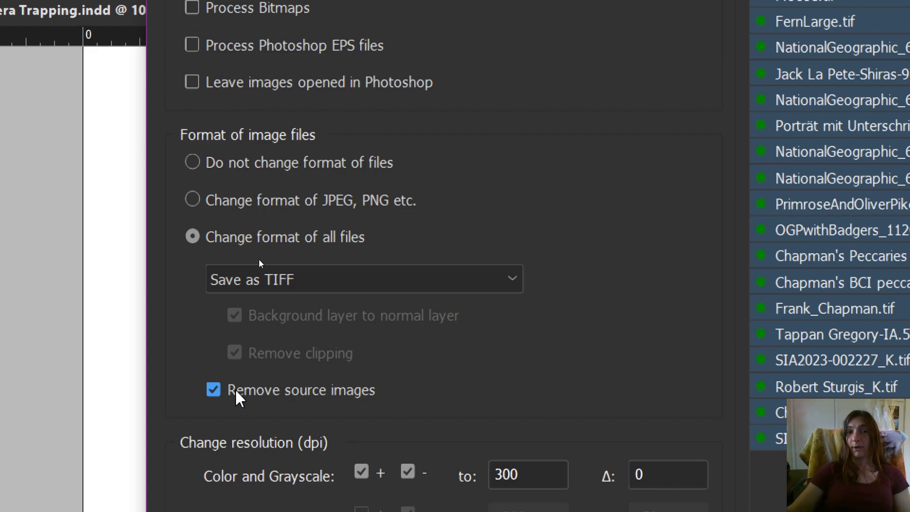
{"action": "mouse_move", "coordinate": [231, 411]}
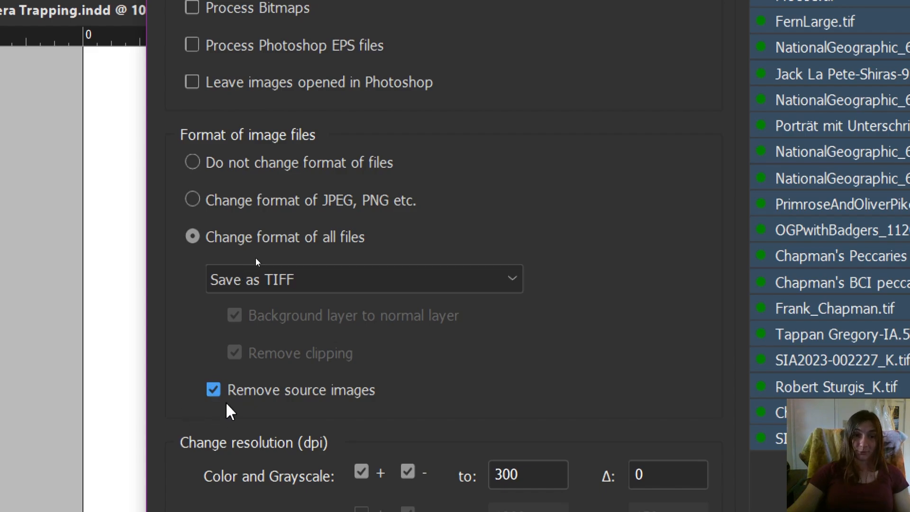
{"action": "left_click", "coordinate": [213, 390]}
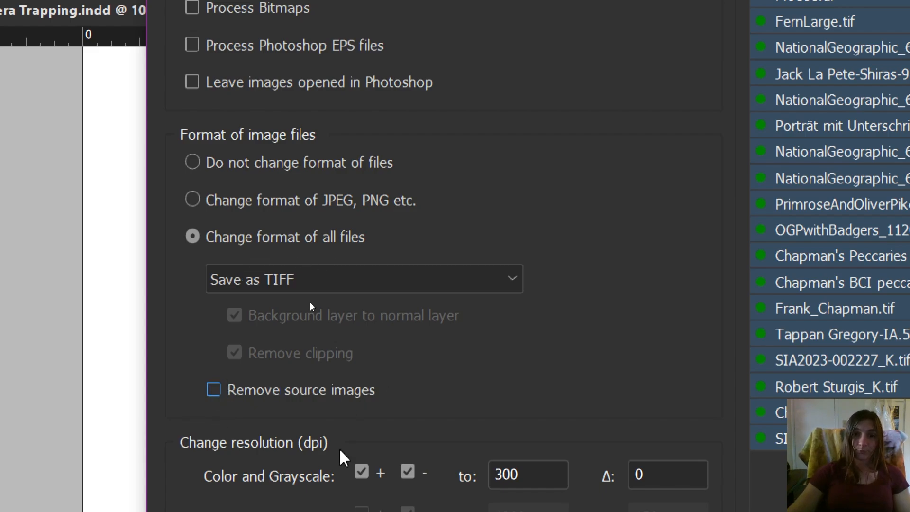
{"action": "scroll", "scroll_direction": "down", "scroll_amount": 3}
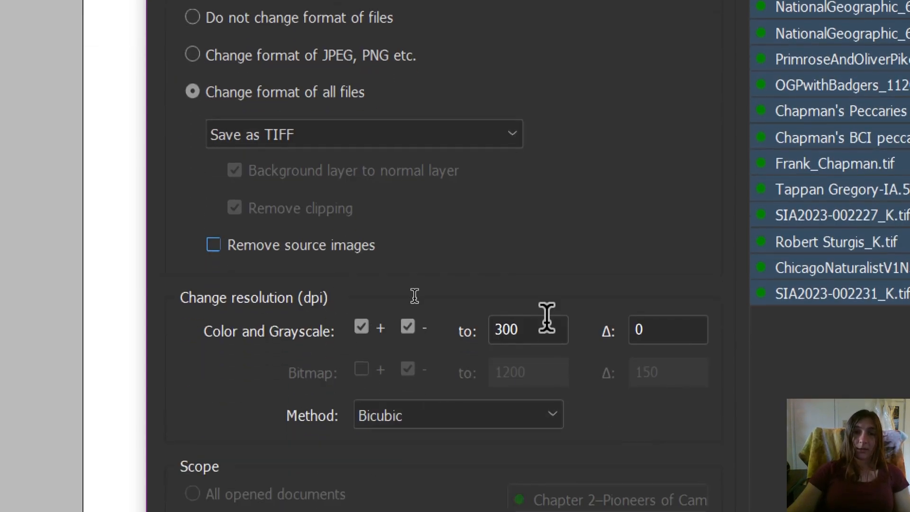
{"action": "left_click", "coordinate": [527, 330]}
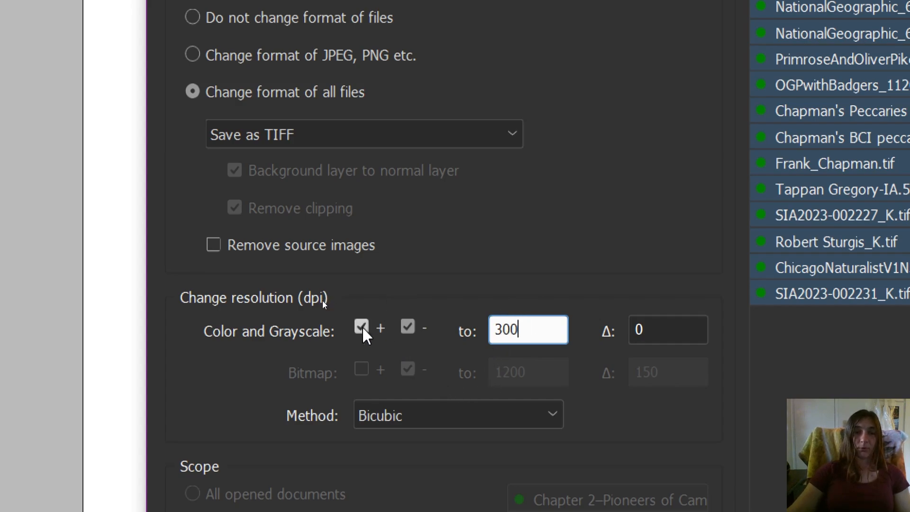
{"action": "mouse_move", "coordinate": [418, 340]}
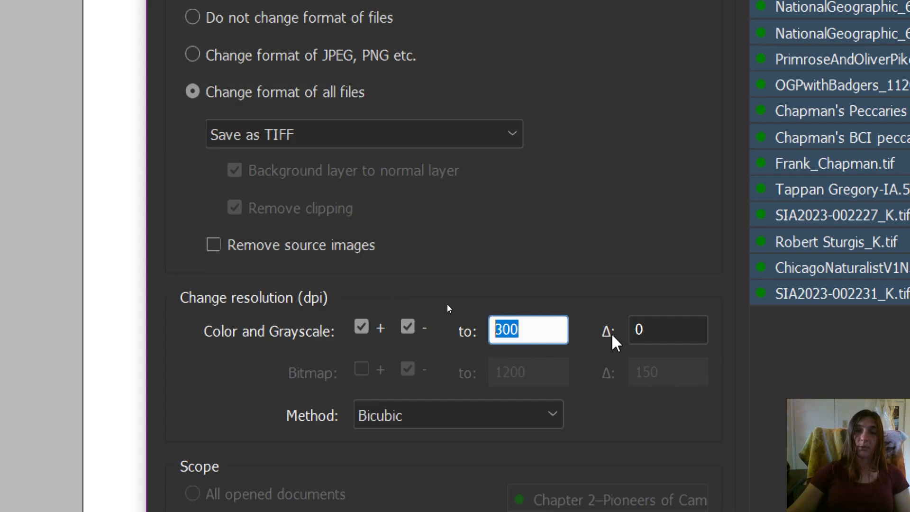
{"action": "left_click", "coordinate": [667, 330]}
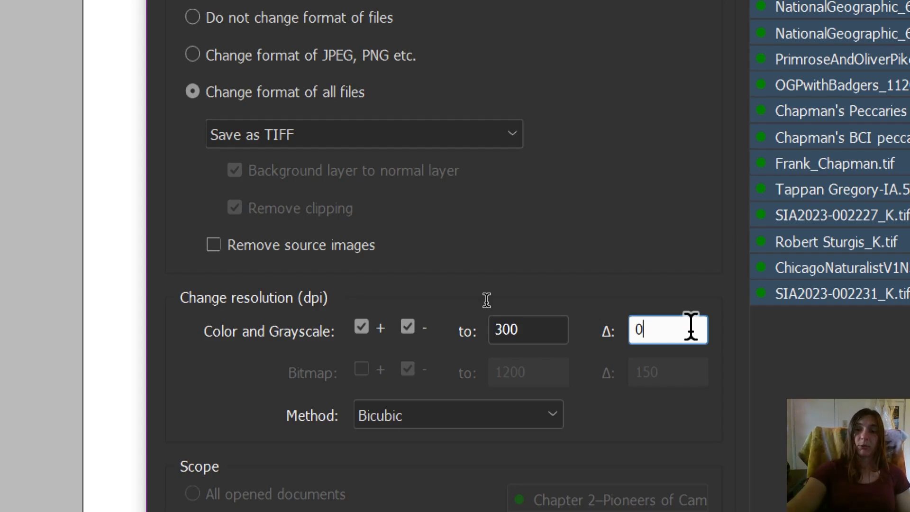
{"action": "type", "text": "30"}
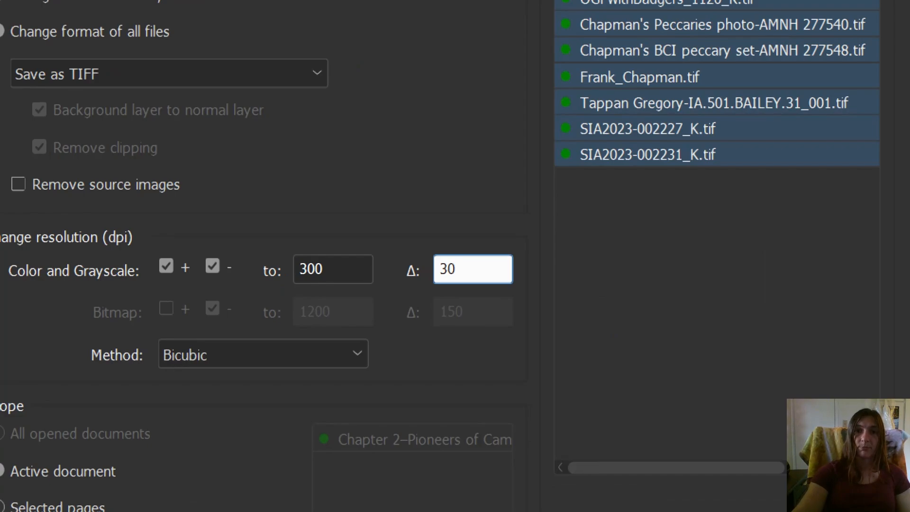
{"action": "mouse_move", "coordinate": [476, 288]}
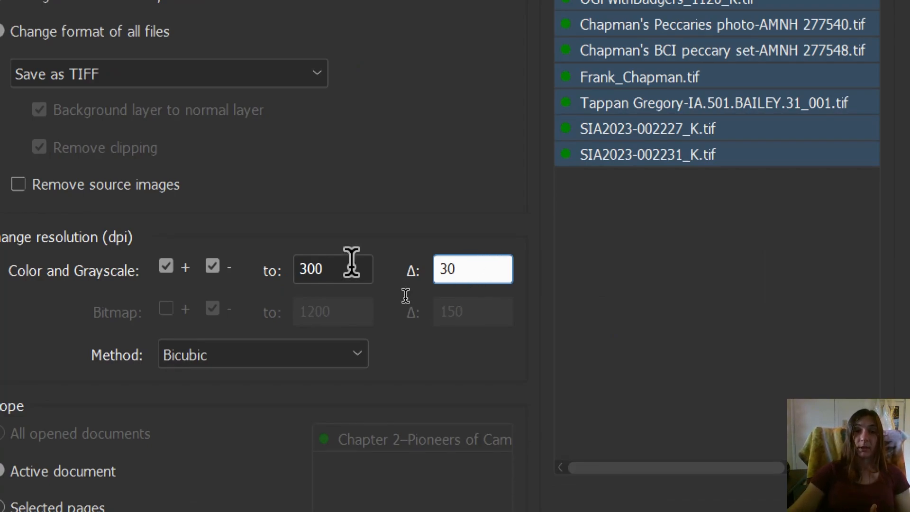
{"action": "mouse_move", "coordinate": [472, 268]}
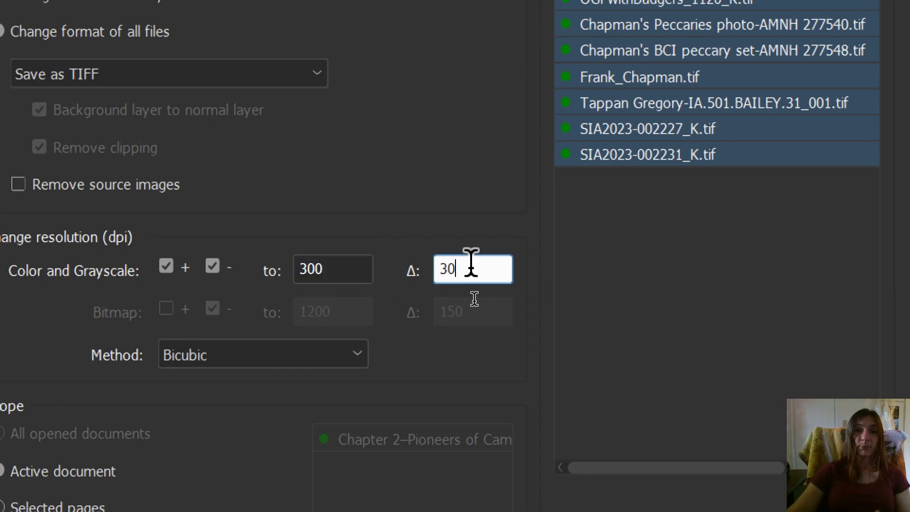
{"action": "key", "text": "BackSpace"}
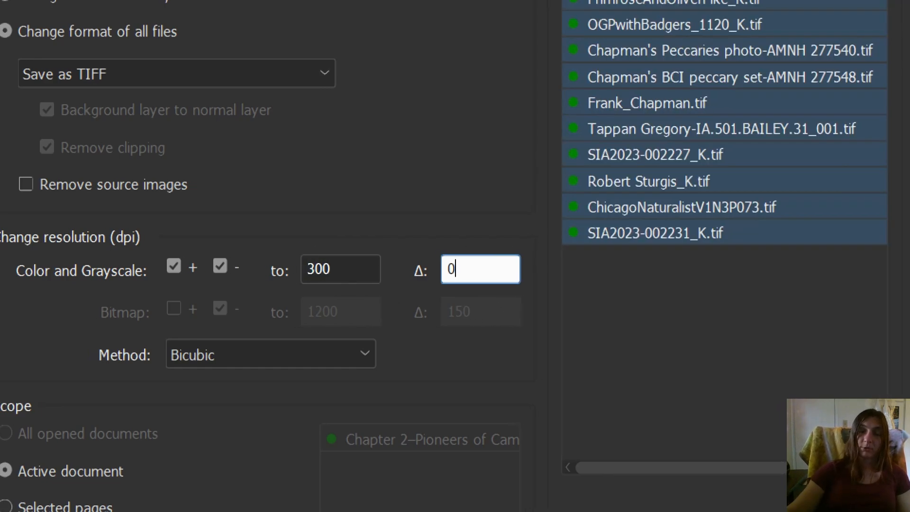
{"action": "mouse_move", "coordinate": [471, 326]}
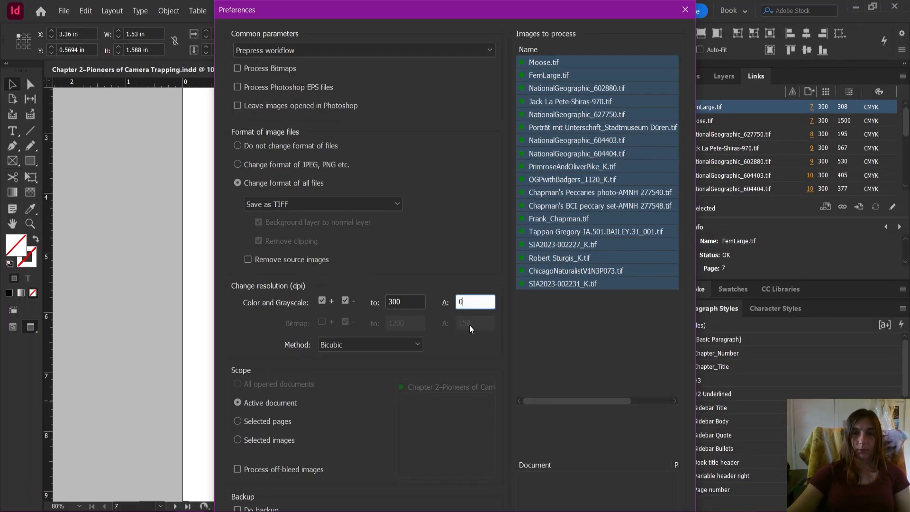
Include all Chapter 2 images in the DPI script's processing list at 300 dpi
{"action": "left_click", "coordinate": [577, 270]}
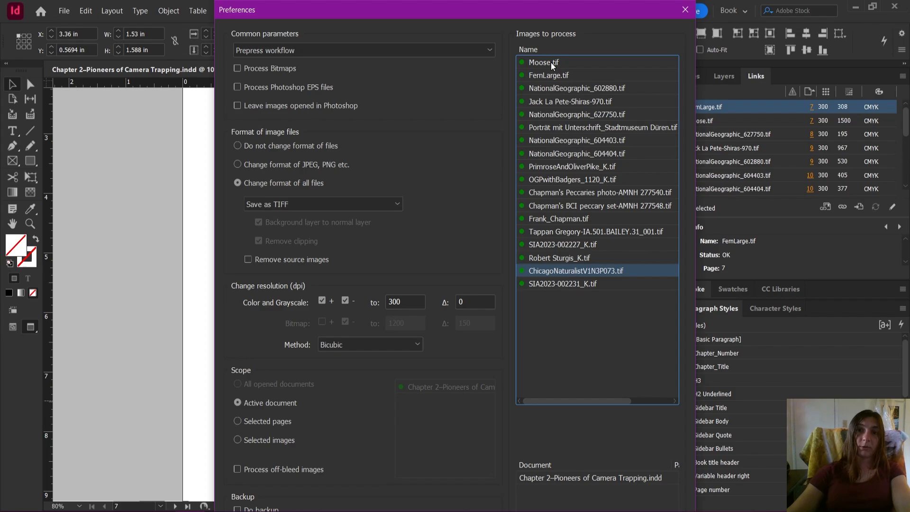
{"action": "left_click", "coordinate": [601, 192]}
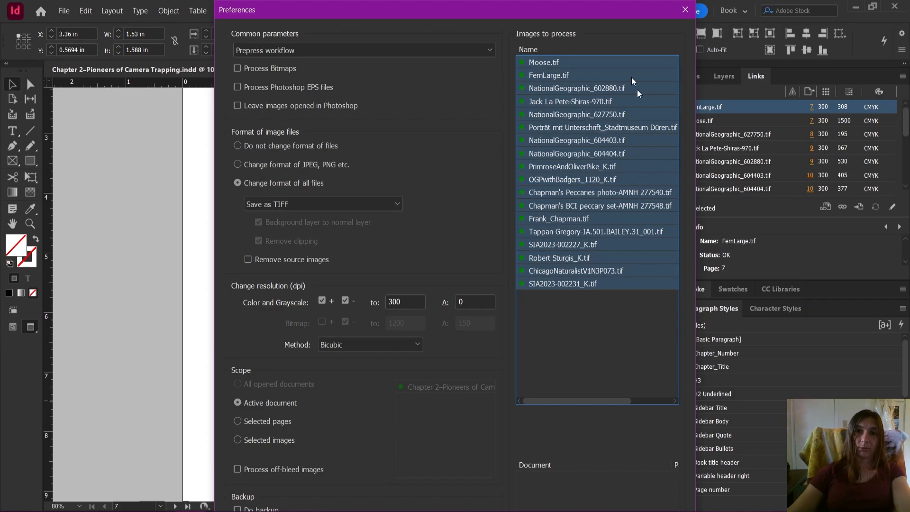
{"action": "mouse_move", "coordinate": [555, 471]}
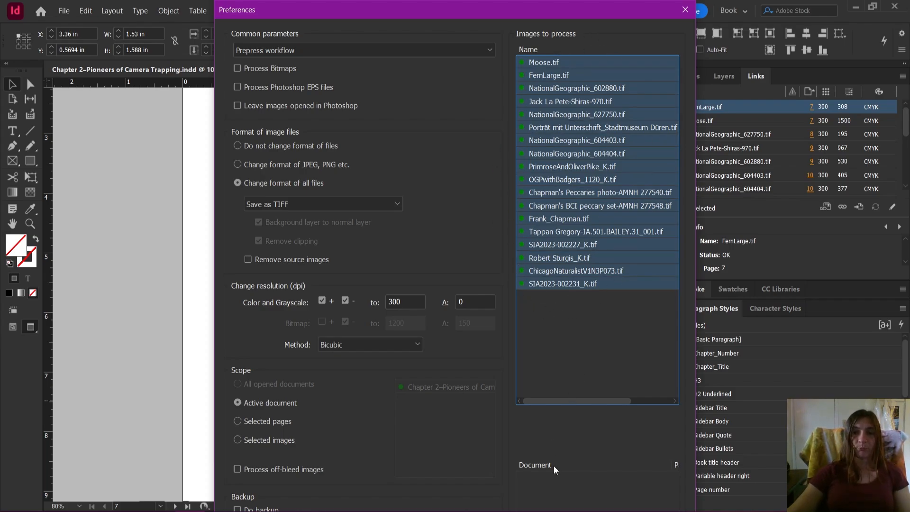
{"action": "mouse_move", "coordinate": [537, 430]}
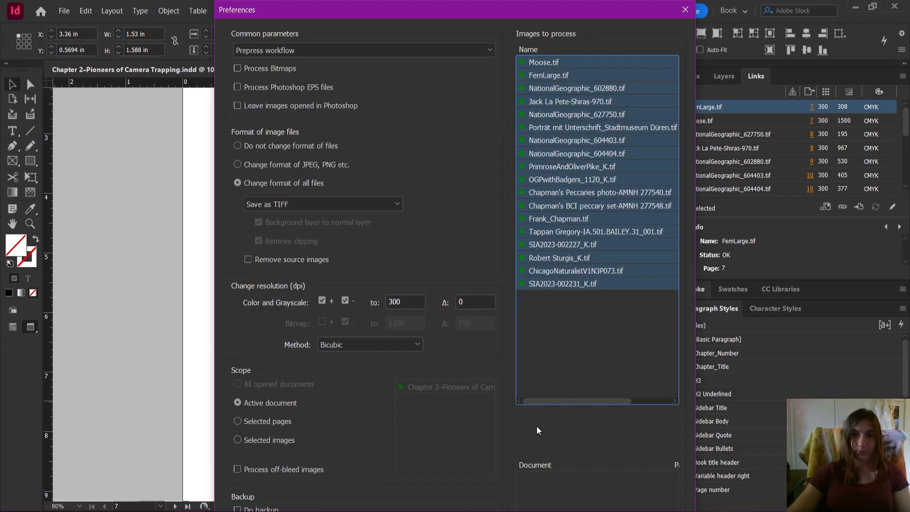
{"action": "mouse_move", "coordinate": [563, 452]}
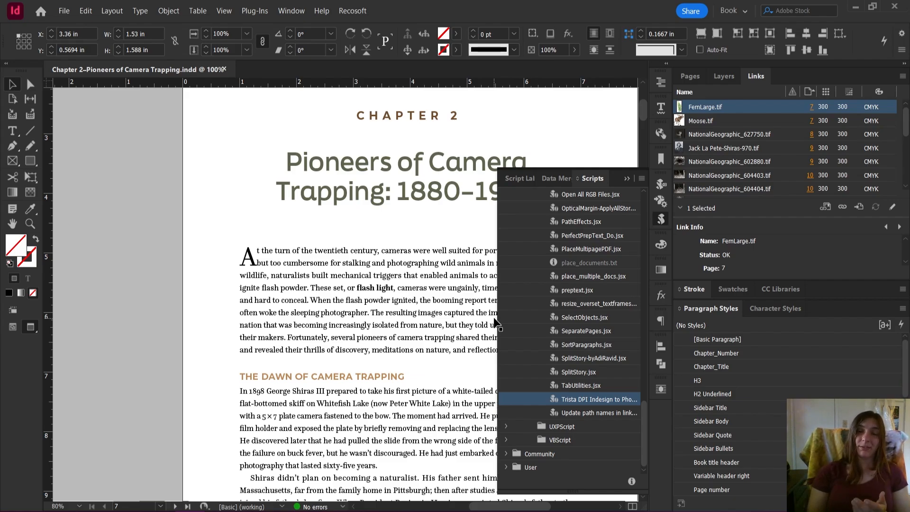
{"action": "mouse_move", "coordinate": [852, 252]}
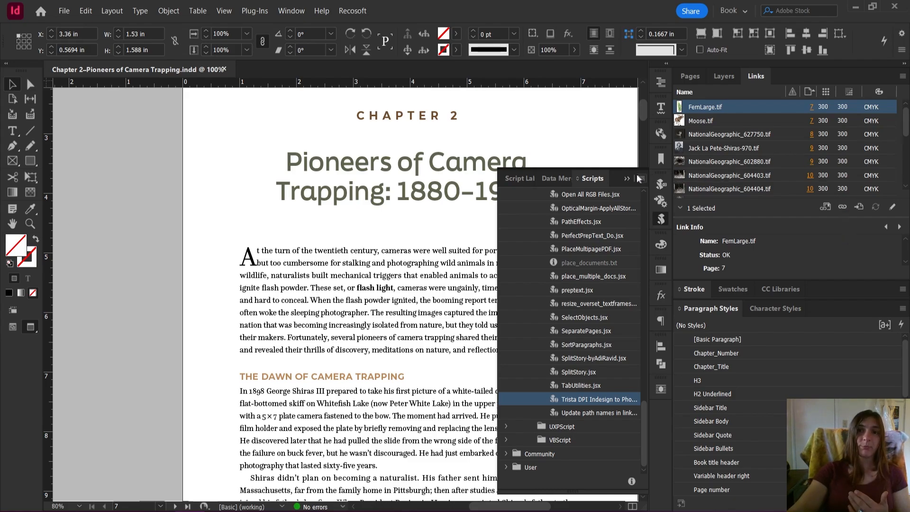
Put away the Scripts panel, leaving the Links list showing 300 PPI CMYK images
{"action": "left_click", "coordinate": [640, 178]}
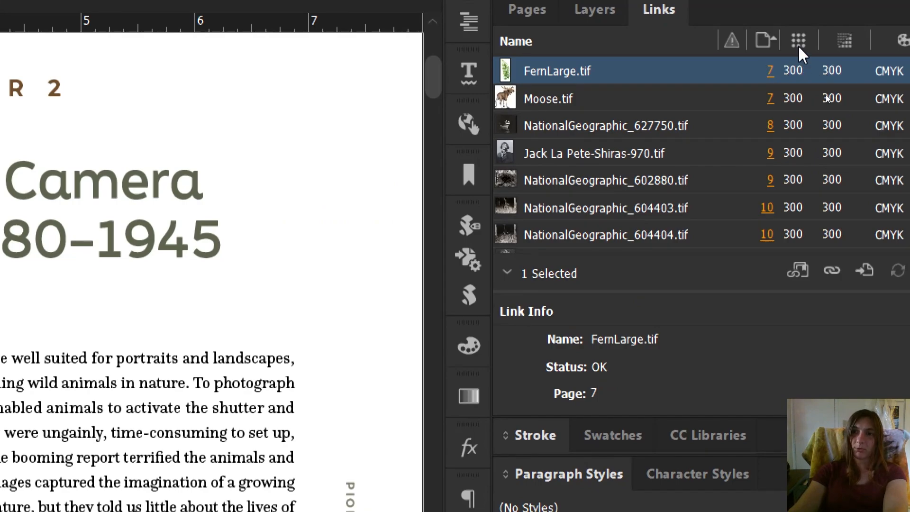
{"action": "mouse_move", "coordinate": [842, 131]}
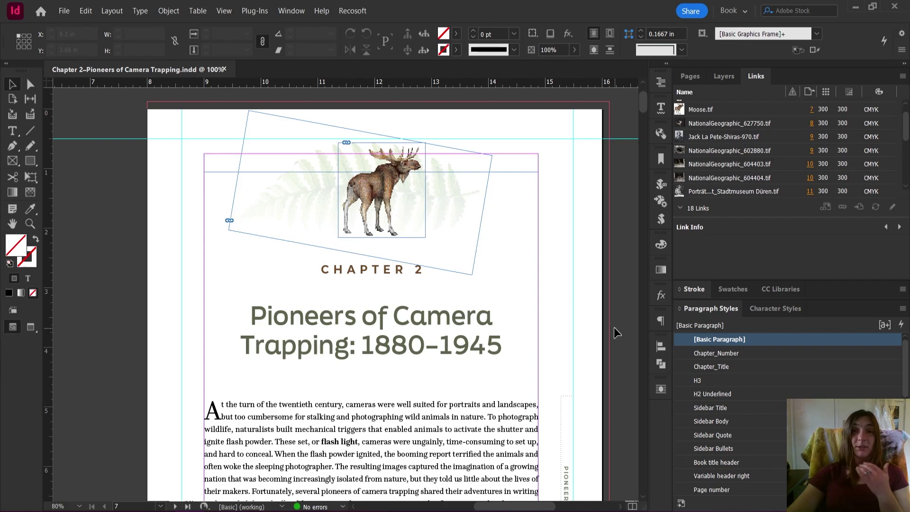
{"action": "mouse_move", "coordinate": [638, 314]}
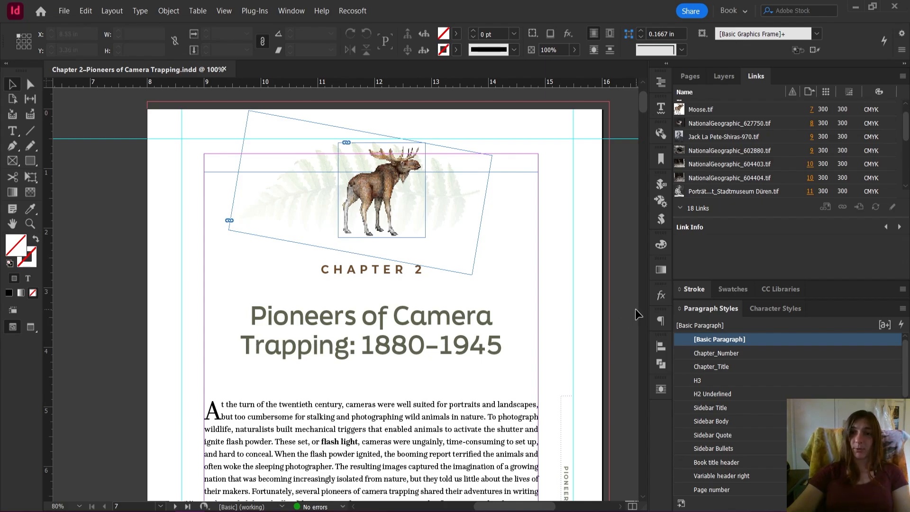
Reopen the Scripts panel and locate the Convert RGB-Grayscale TIFF script in the list
{"action": "left_click", "coordinate": [661, 219]}
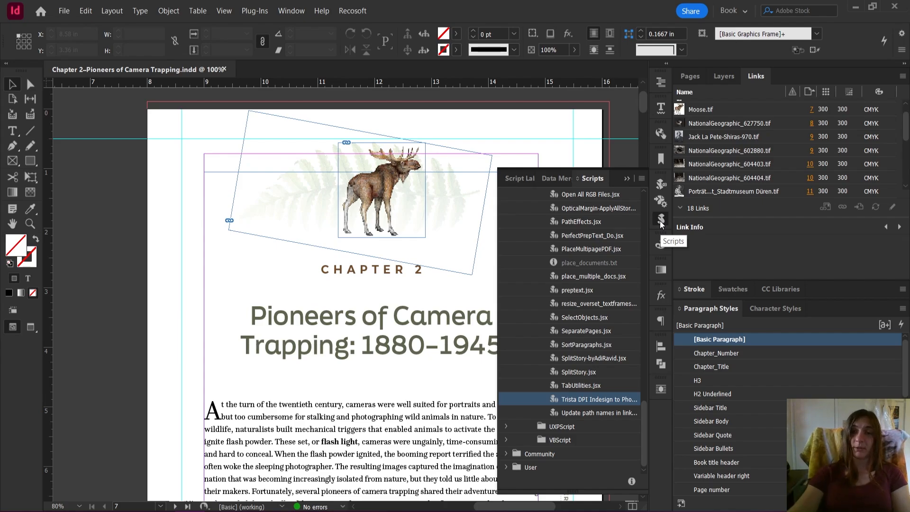
{"action": "mouse_move", "coordinate": [643, 289]}
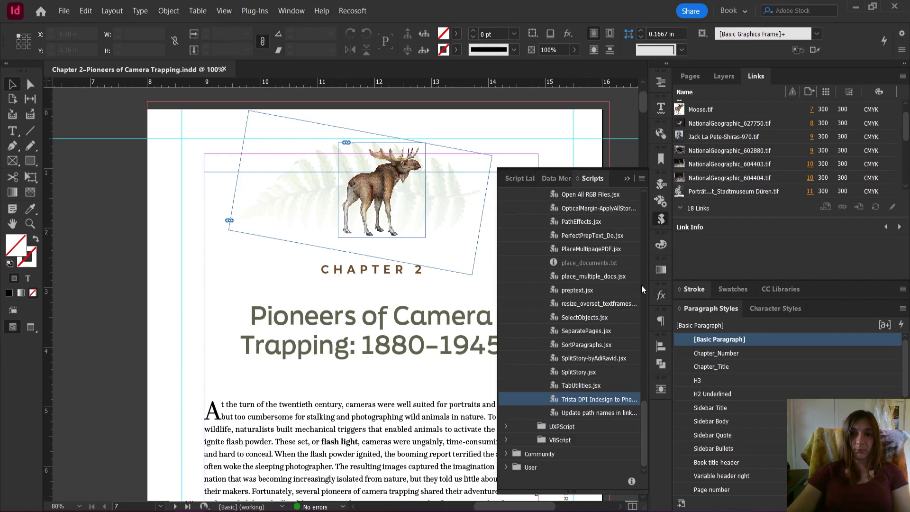
{"action": "scroll", "scroll_direction": "up", "scroll_amount": 3}
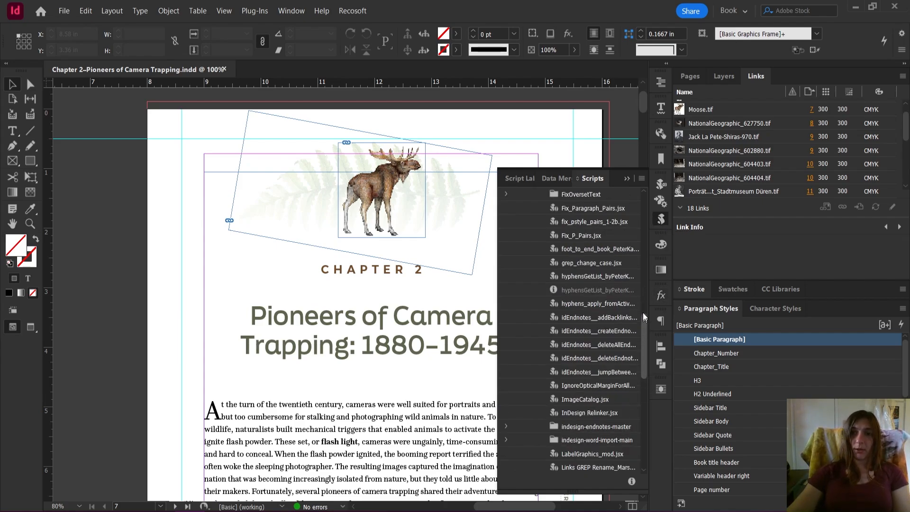
{"action": "scroll", "scroll_direction": "up", "scroll_amount": 3}
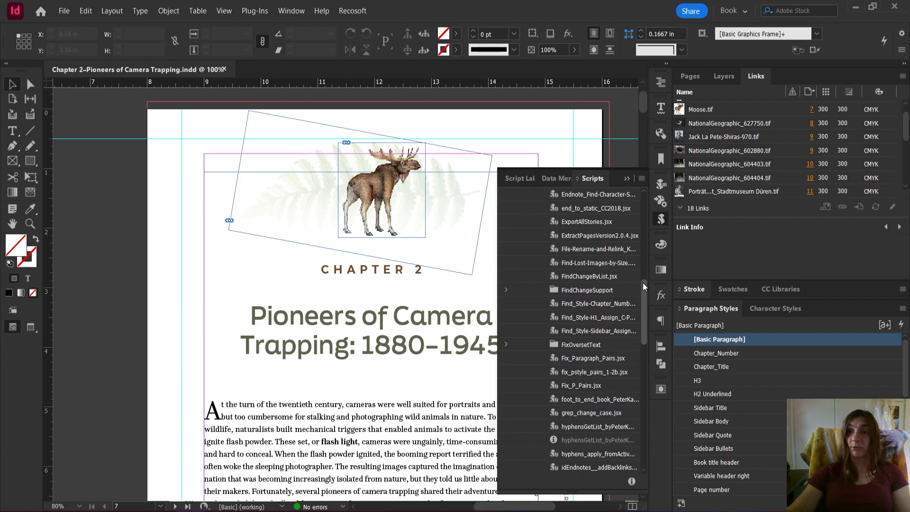
{"action": "scroll", "scroll_direction": "up", "scroll_amount": 3}
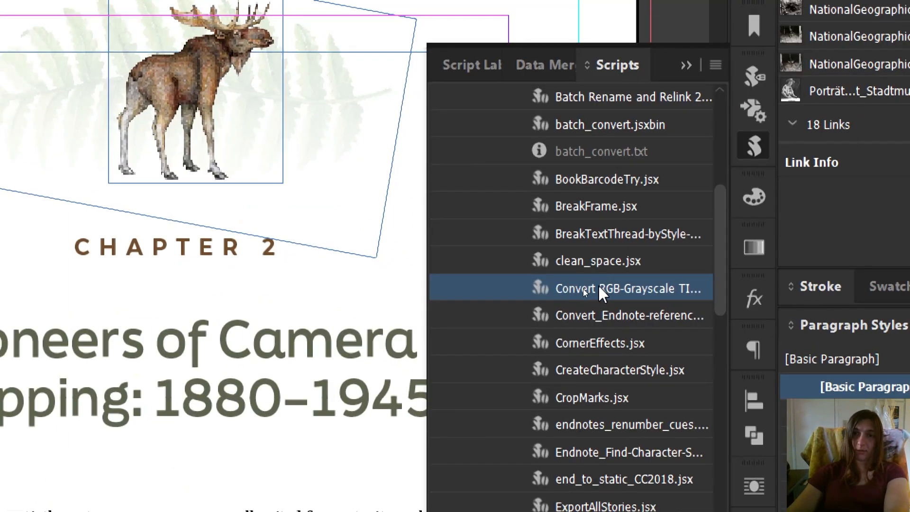
{"action": "mouse_move", "coordinate": [592, 296]}
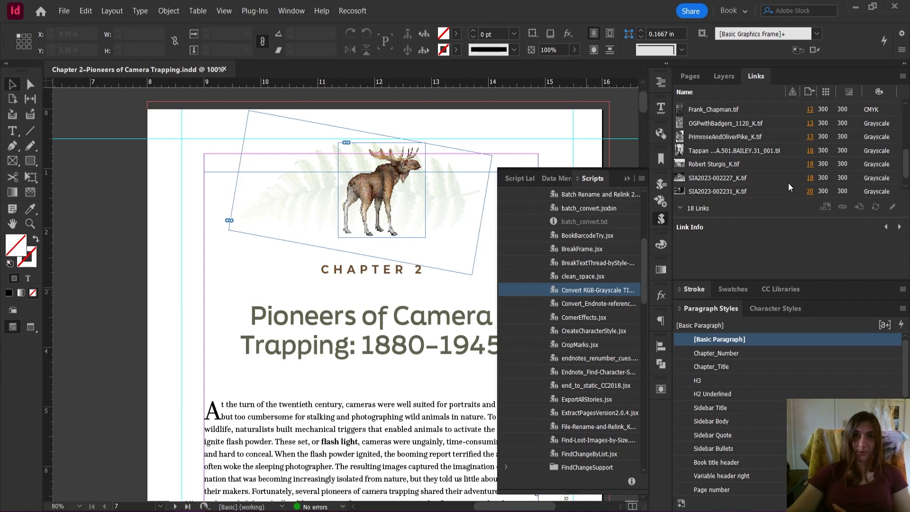
{"action": "mouse_move", "coordinate": [755, 187]}
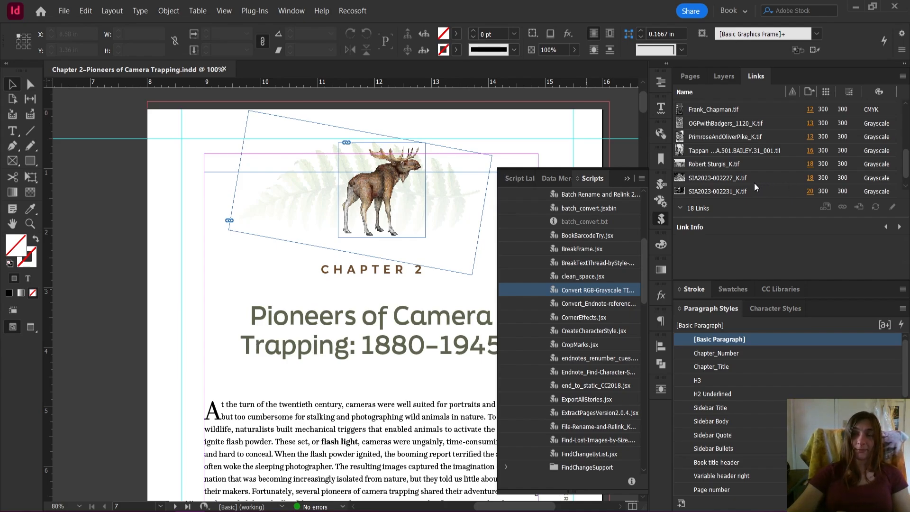
{"action": "mouse_move", "coordinate": [697, 150]}
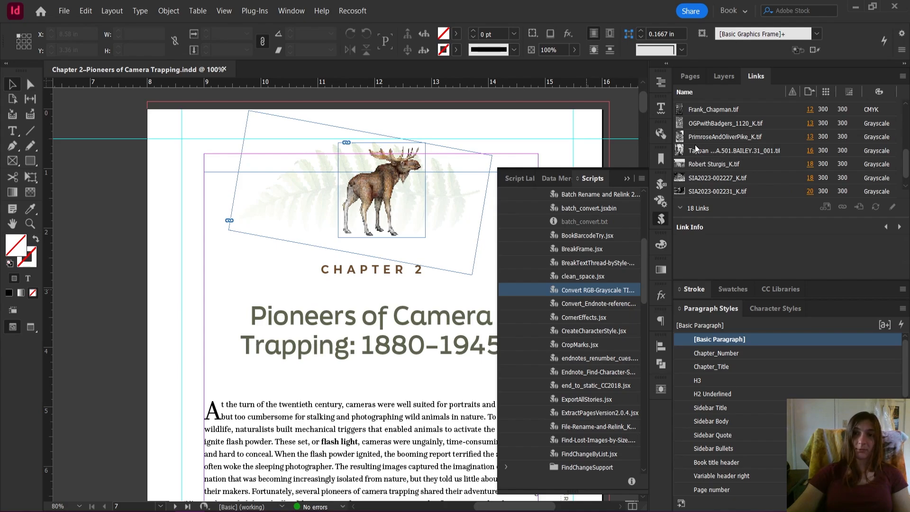
{"action": "mouse_move", "coordinate": [758, 150]}
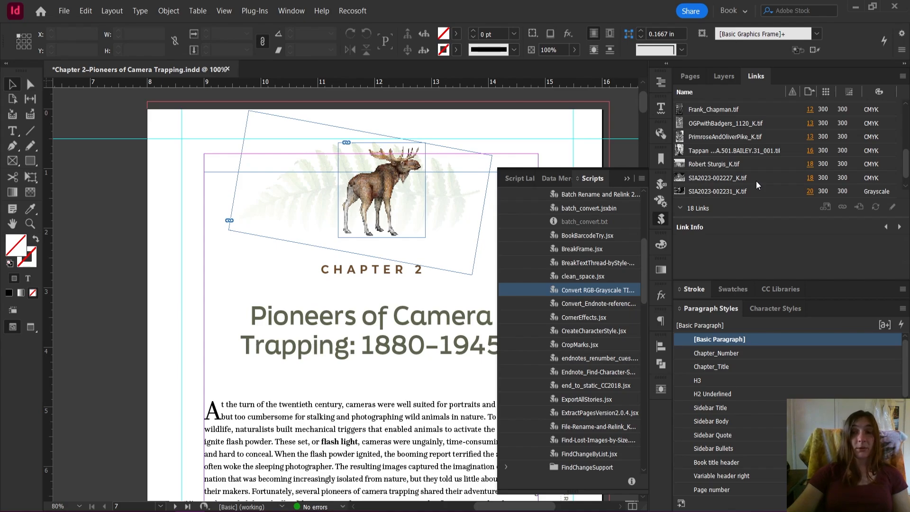
{"action": "mouse_move", "coordinate": [751, 152]}
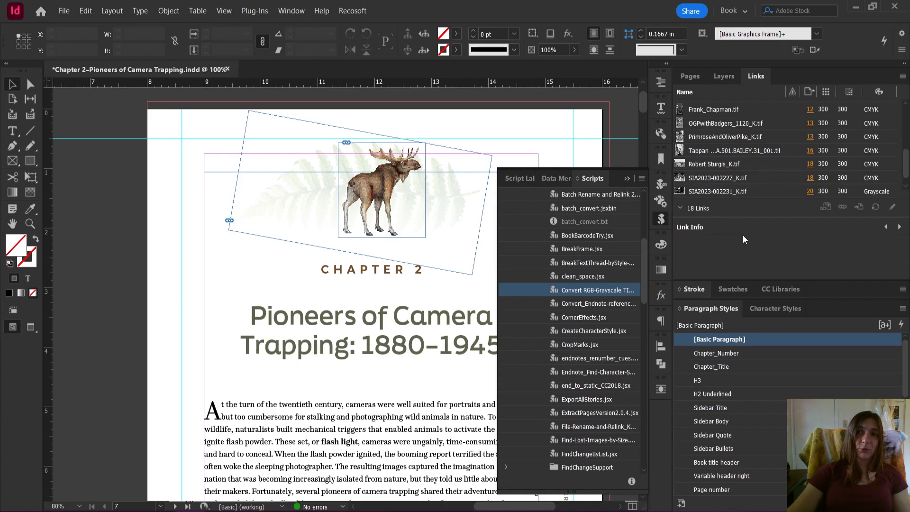
{"action": "mouse_move", "coordinate": [784, 148]}
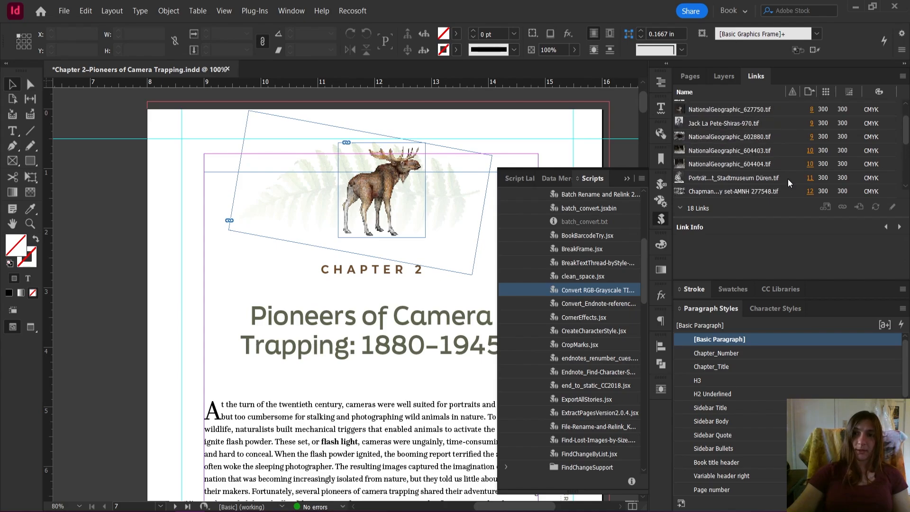
{"action": "scroll", "scroll_direction": "down", "scroll_amount": 3}
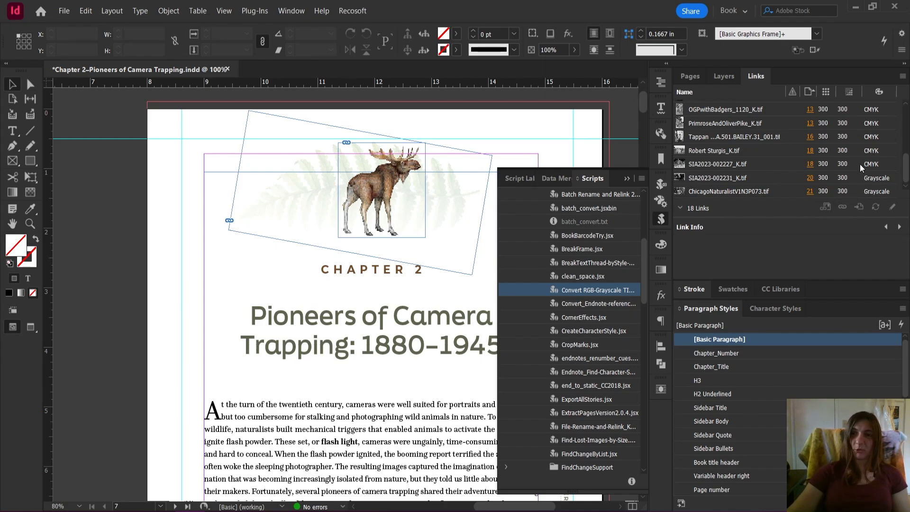
{"action": "mouse_move", "coordinate": [754, 137]}
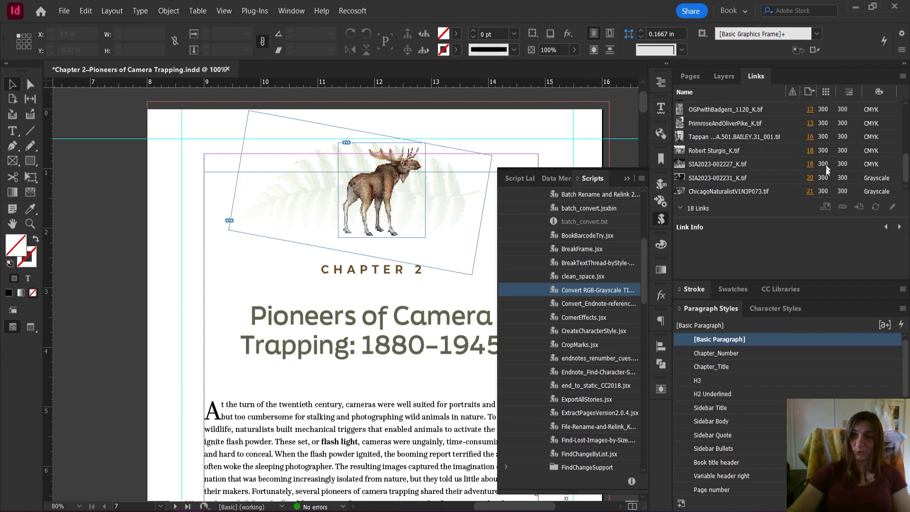
{"action": "mouse_move", "coordinate": [852, 233]}
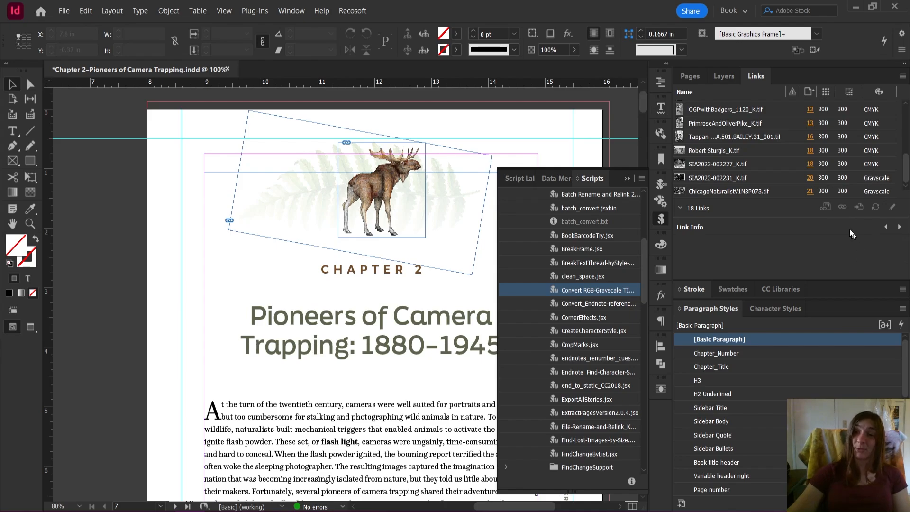
{"action": "scroll", "scroll_direction": "up", "scroll_amount": 3}
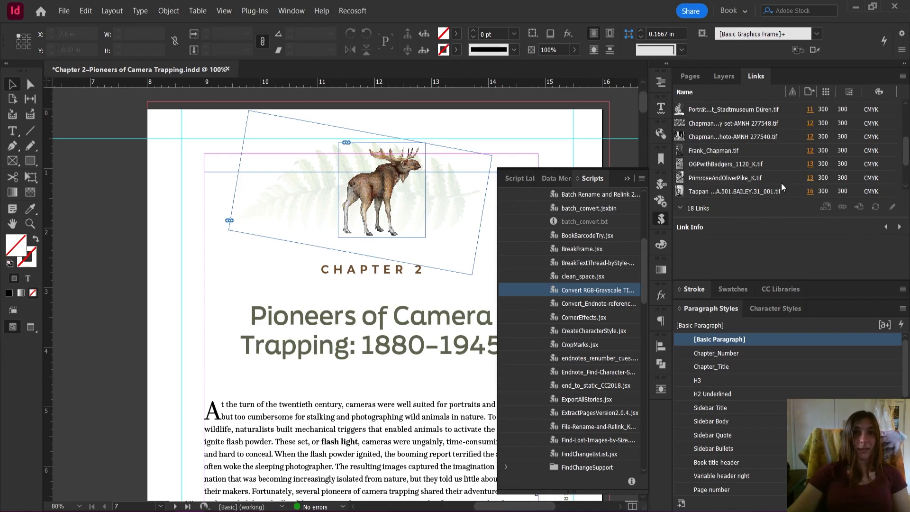